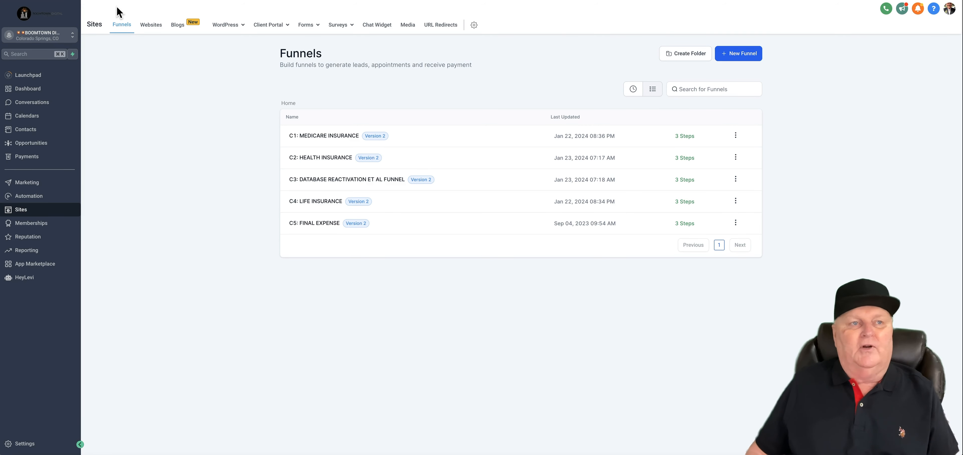
- Preview the C1: MEDICARE INSURANCE funnel from the quote survey down to the agent bio and booking section
left_click(324, 135)
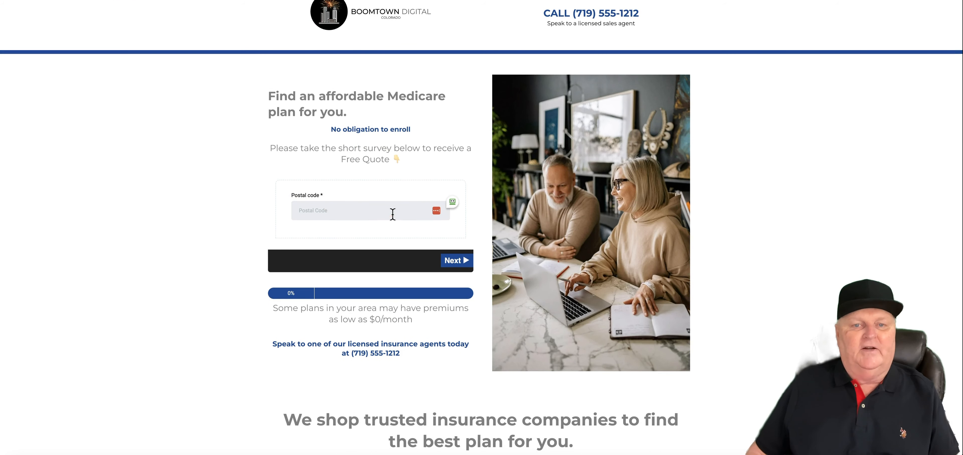
scroll("down", 3)
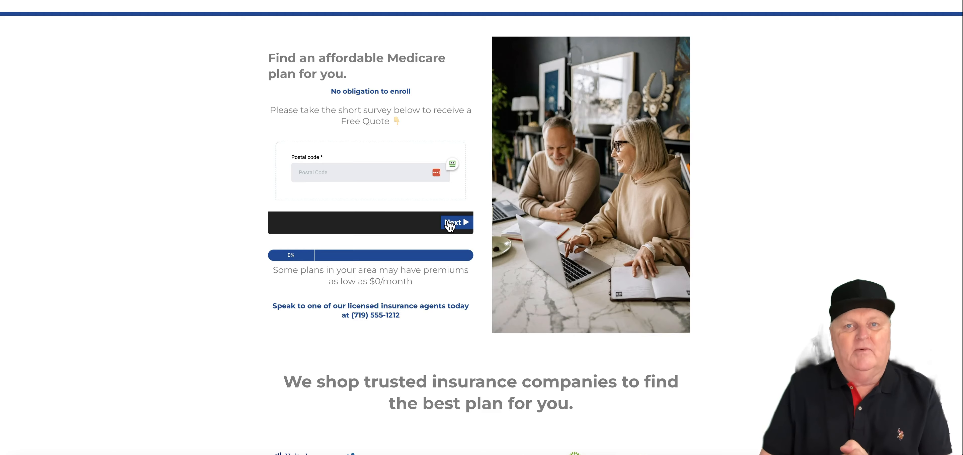
scroll("down", 3)
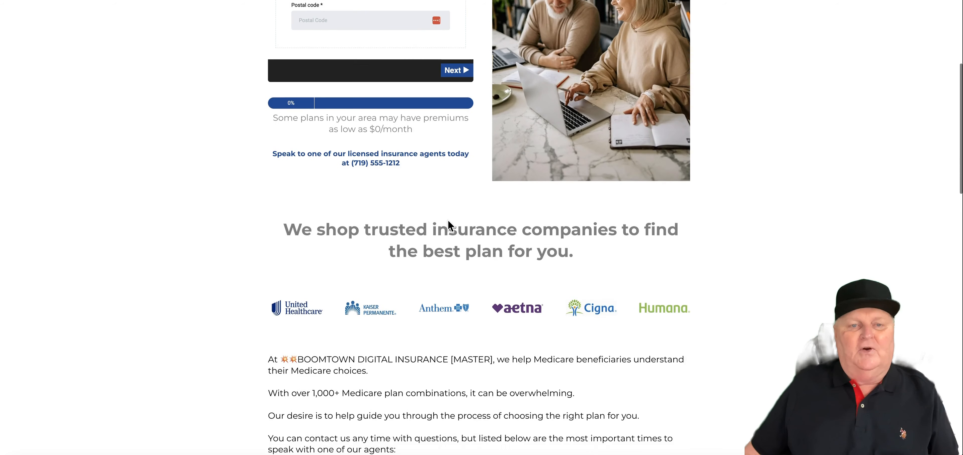
scroll("down", 3)
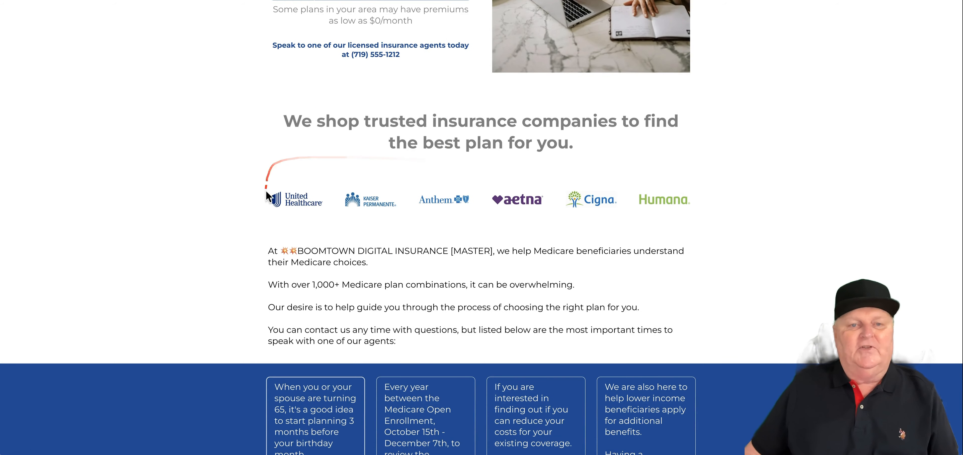
scroll("down", 3)
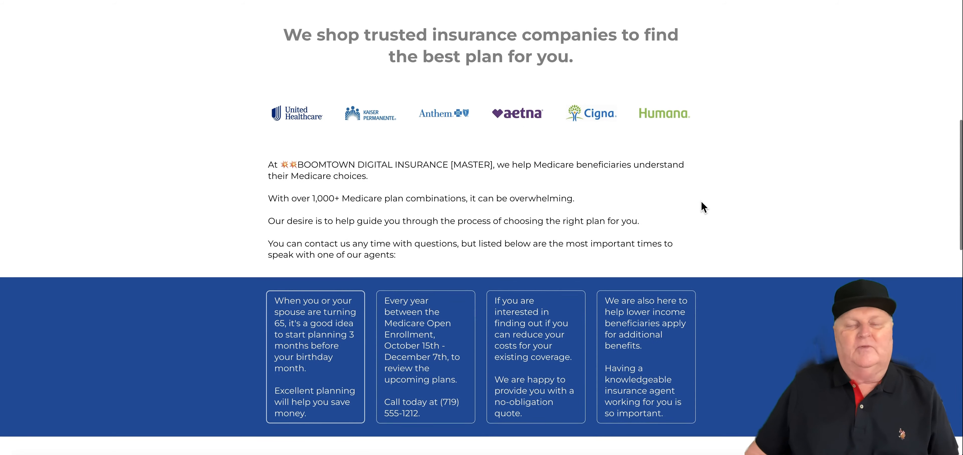
scroll("down", 3)
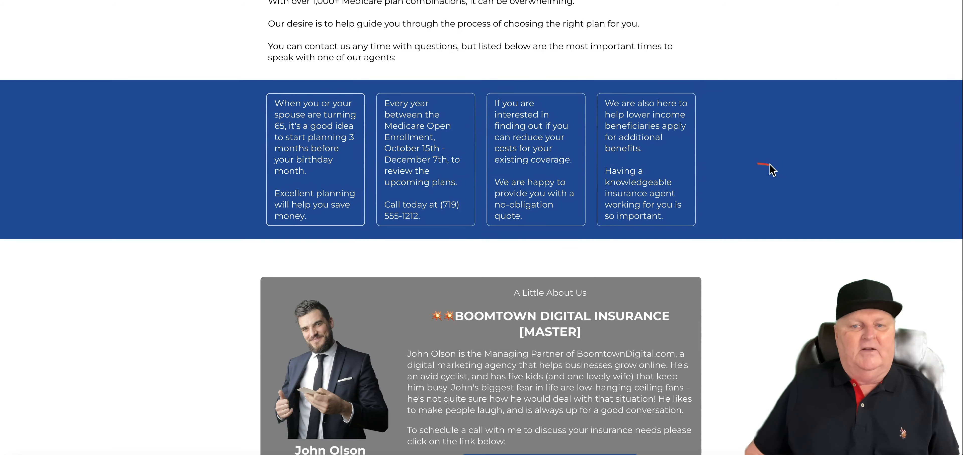
scroll("down", 3)
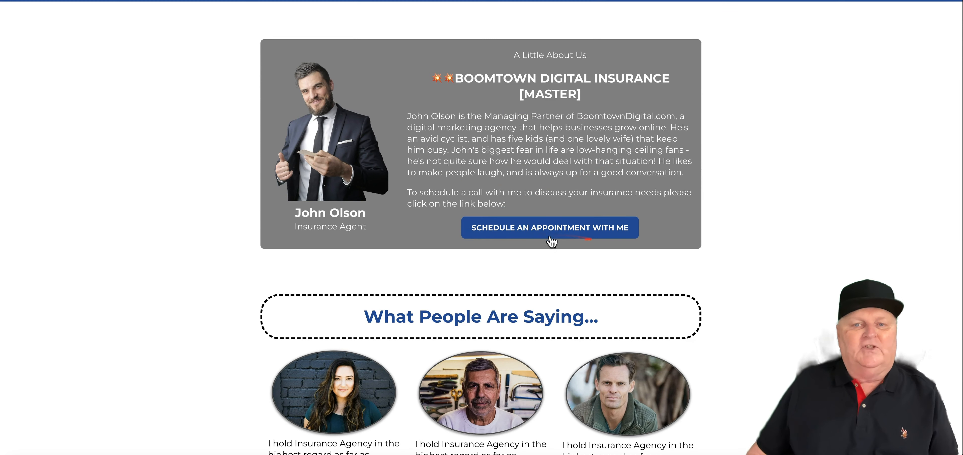
scroll("down", 3)
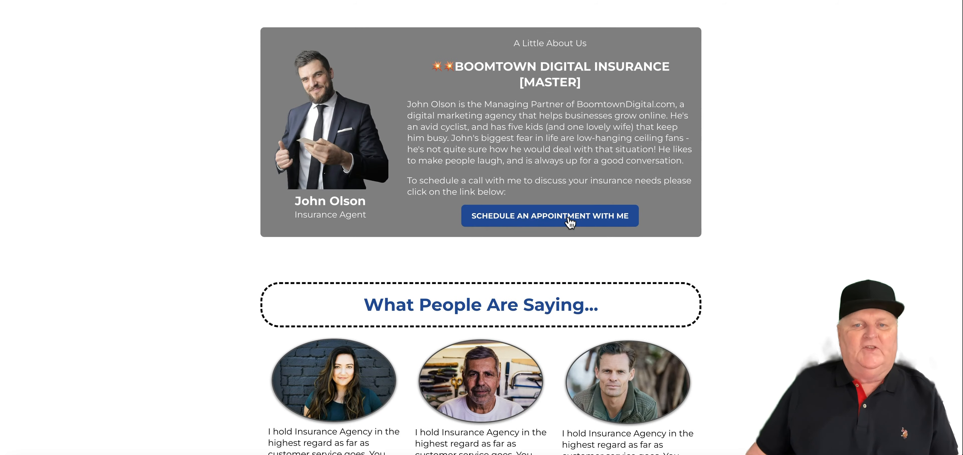
- Show the Schedule An Appointment popup and the thank-you step's scheduling calendar with time slots
left_click(548, 216)
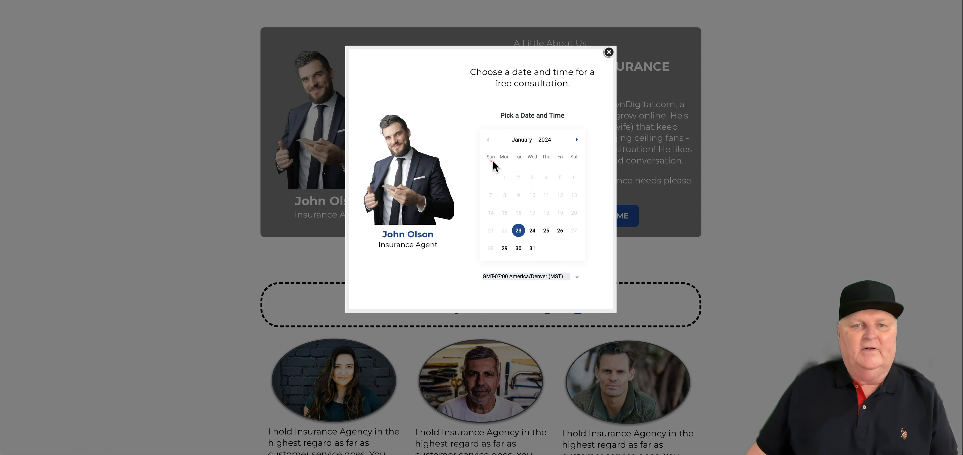
left_click(608, 53)
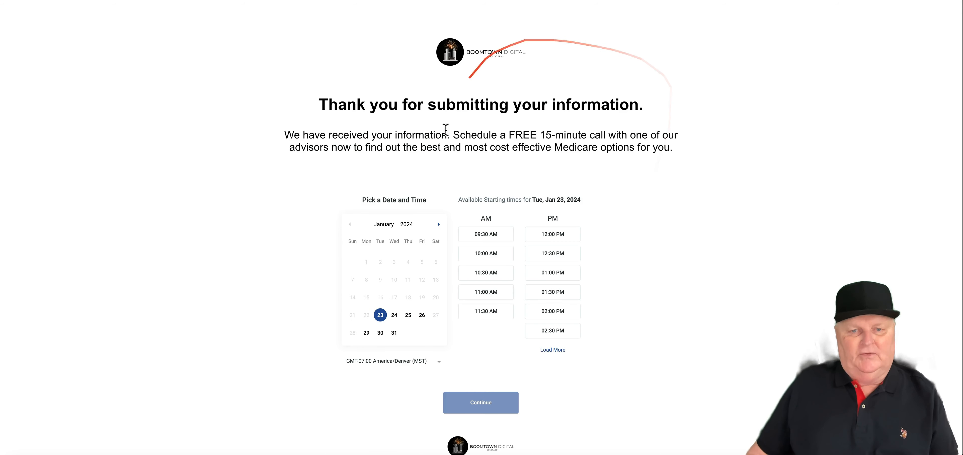
scroll("down", 3)
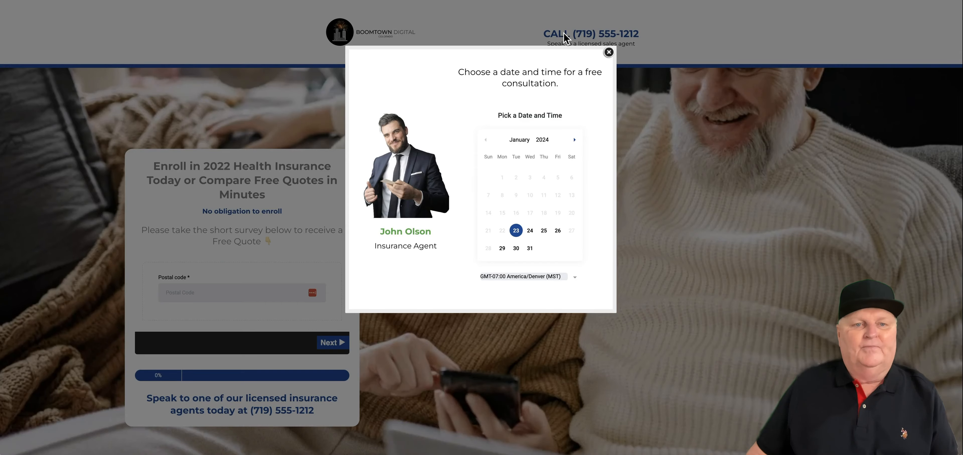
- Dismiss the booking popup and submit postal code 80923 to advance the Health Insurance survey
left_click(608, 52)
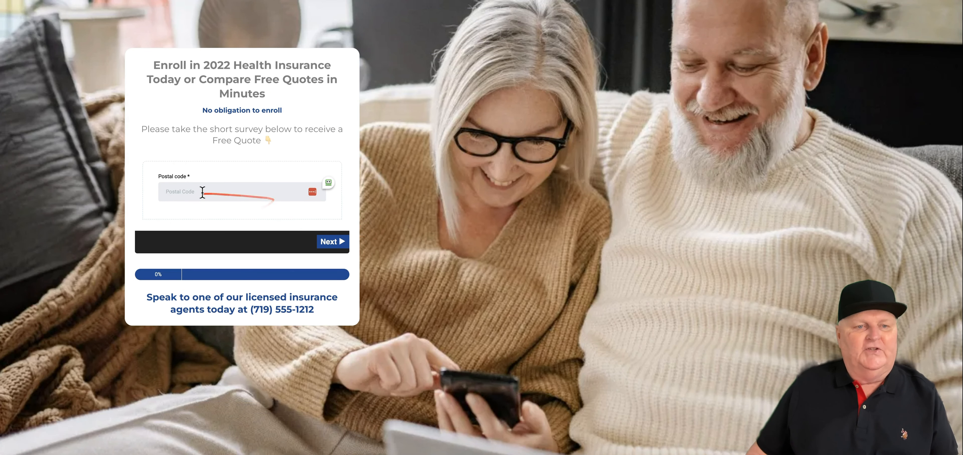
left_click(239, 192)
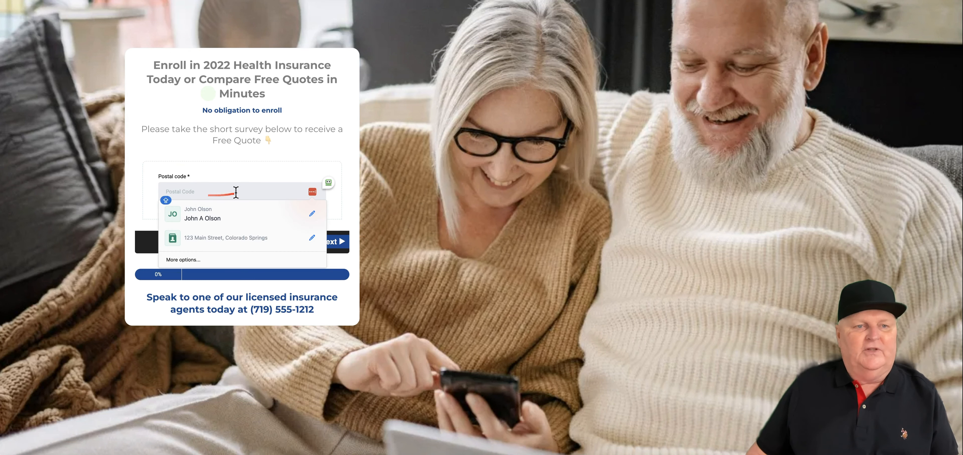
type("80923")
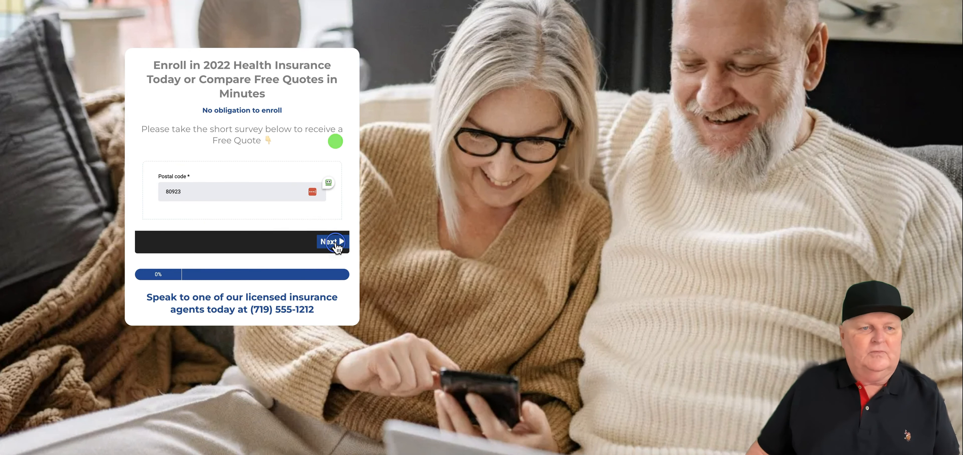
left_click(328, 241)
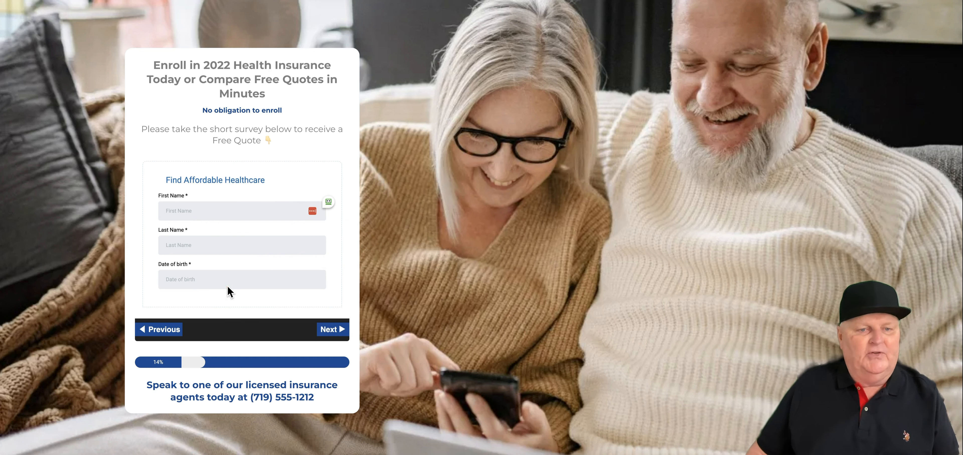
mouse_move(202, 367)
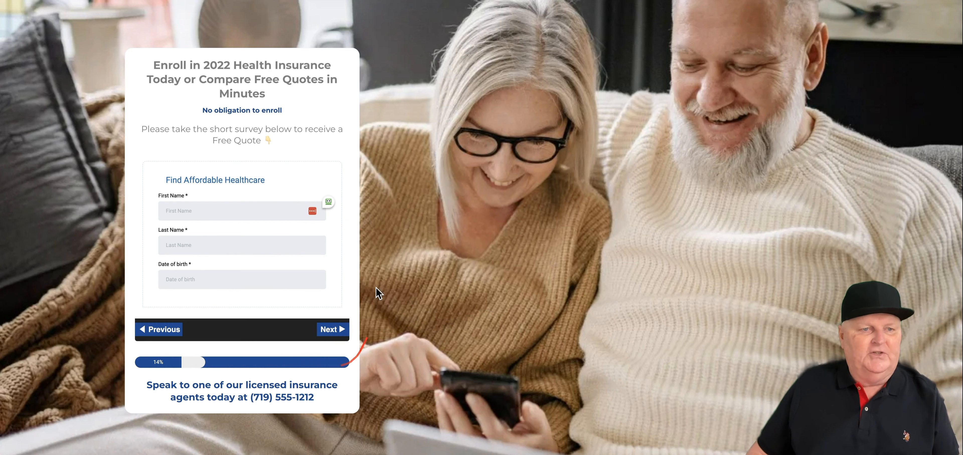
mouse_move(546, 296)
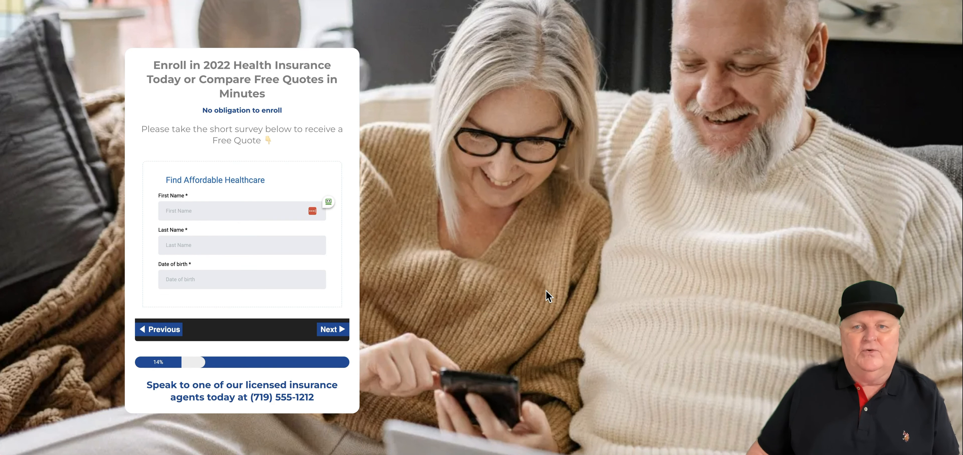
- Review the page's testimonials and agent bio, then continue to the video offer page
scroll("down", 3)
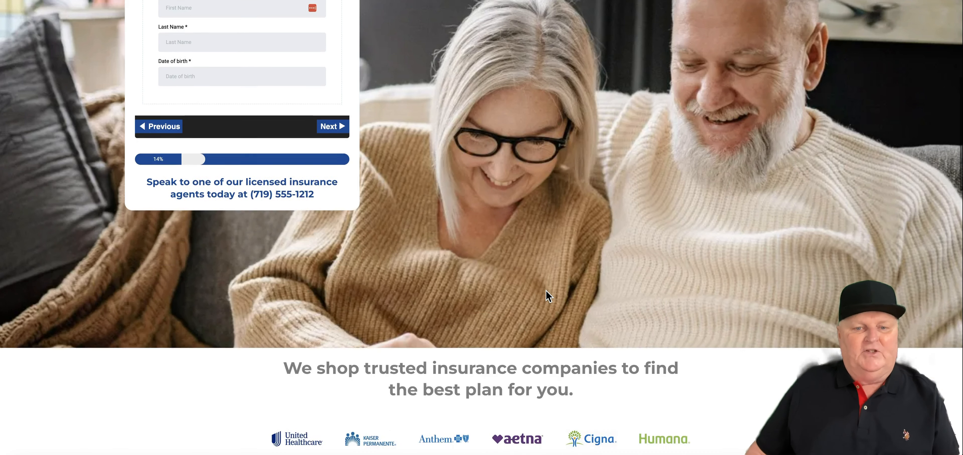
scroll("down", 3)
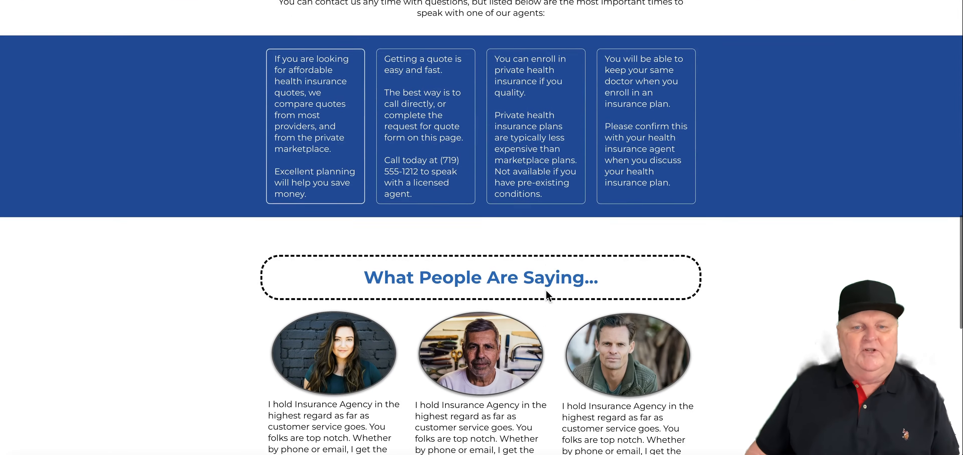
scroll("down", 3)
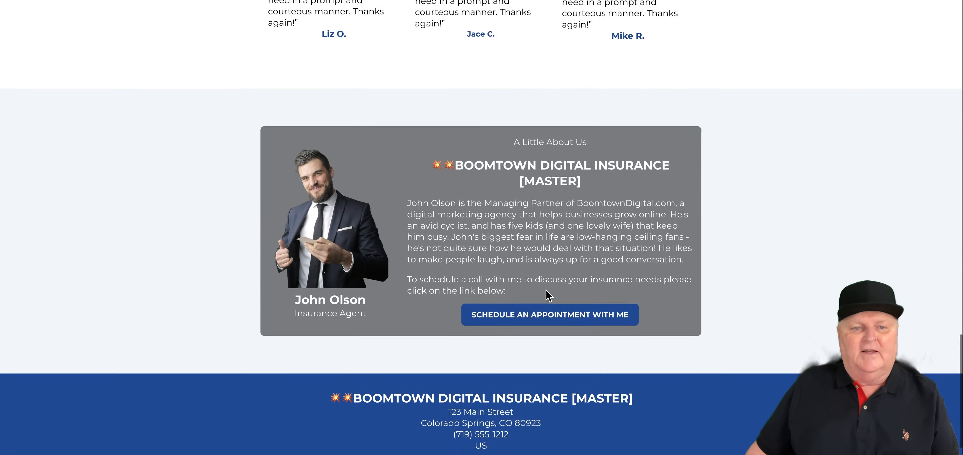
scroll("down", 3)
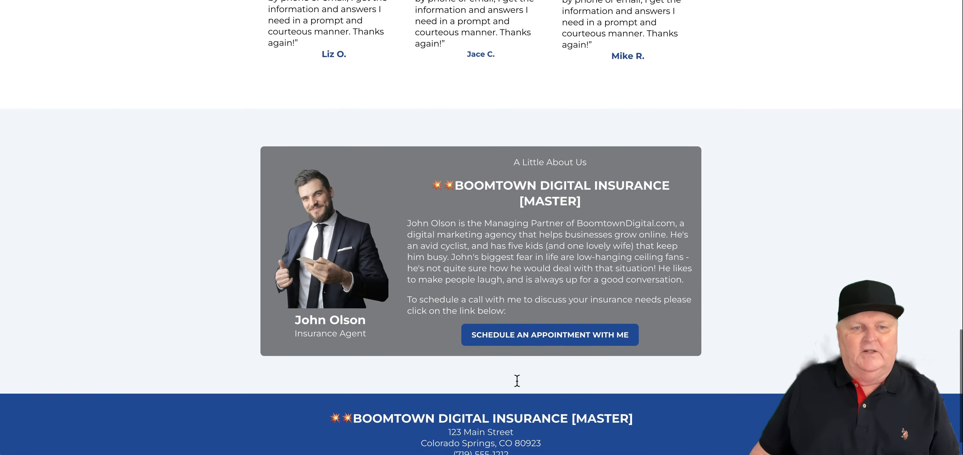
left_click(549, 335)
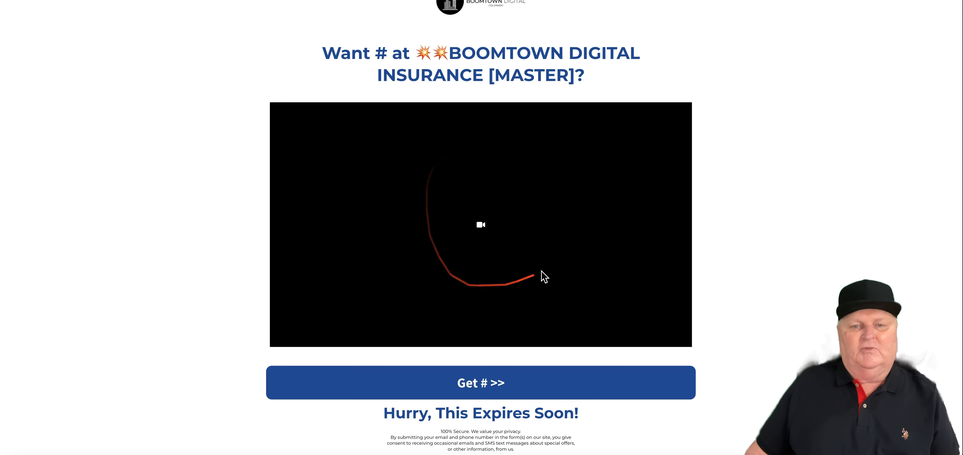
- Move on to the Life Insurance funnel page where the free-consultation booking popup appears
left_click(481, 383)
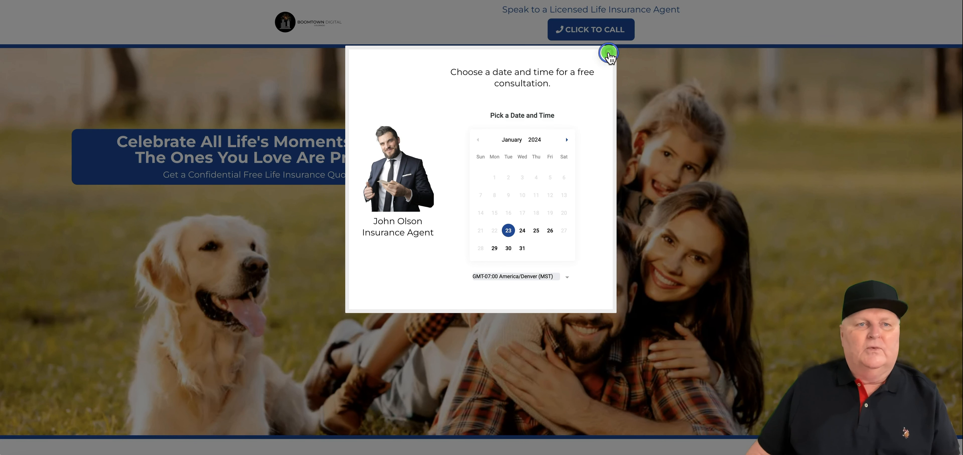
- Dismiss the popup and review the life insurance page's survey, insurer logos, agent bio and testimonials, returning to the hero banner
left_click(608, 53)
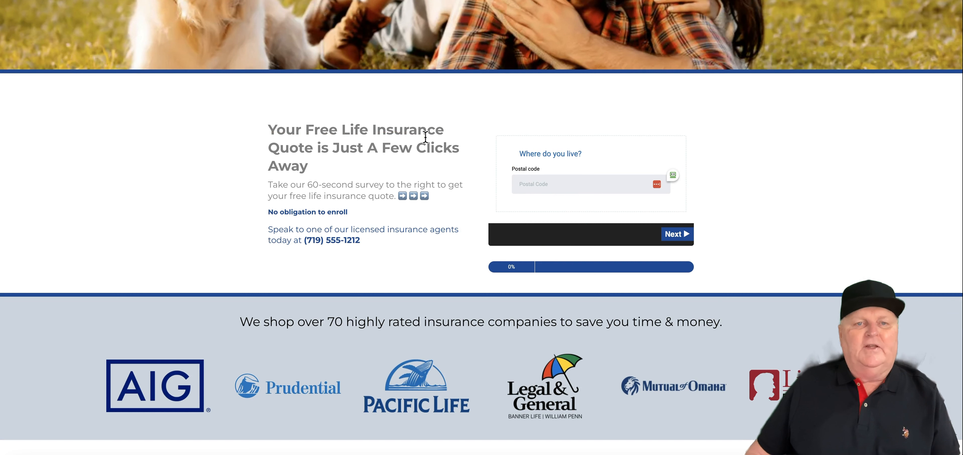
mouse_move(430, 244)
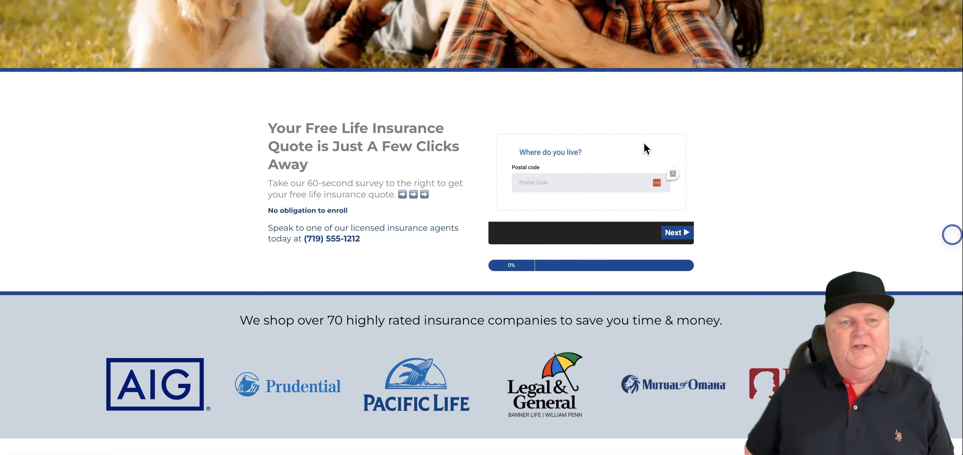
mouse_move(521, 198)
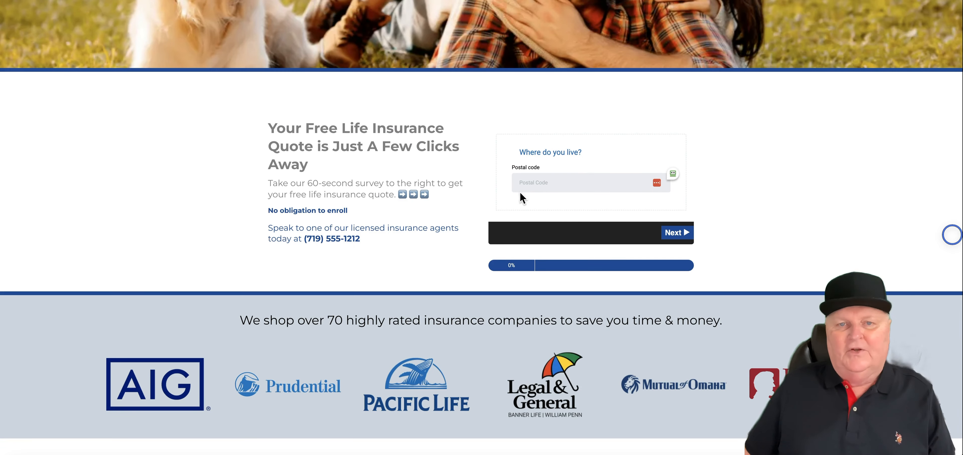
scroll("down", 3)
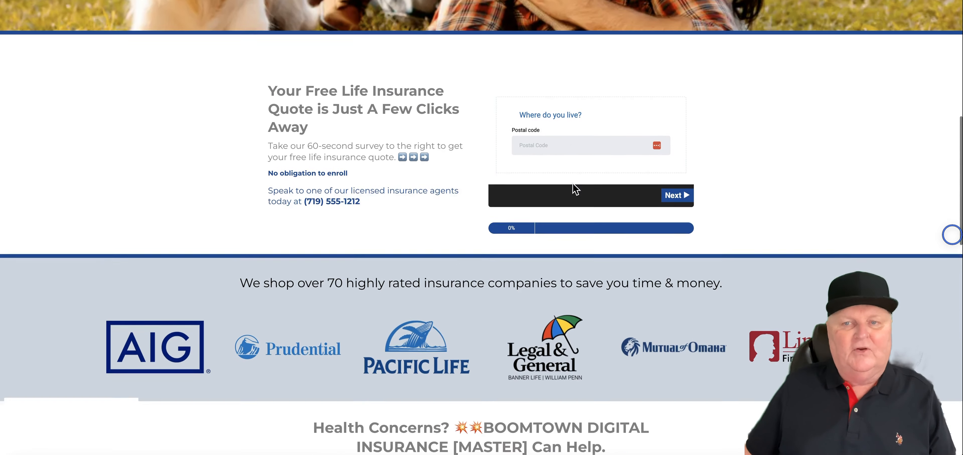
scroll("down", 3)
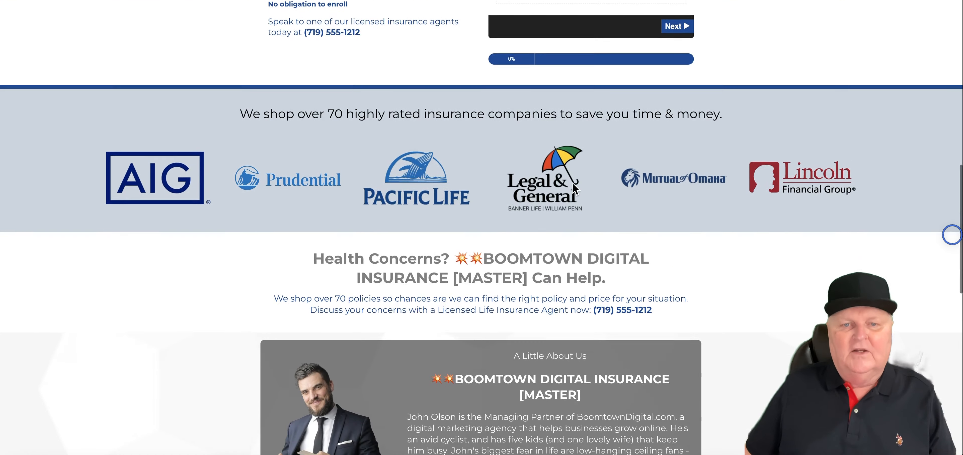
scroll("down", 3)
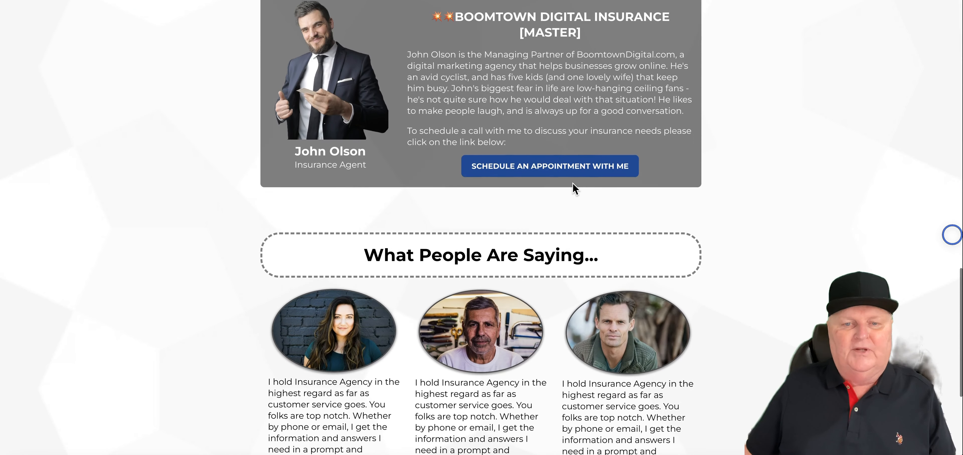
scroll("down", 3)
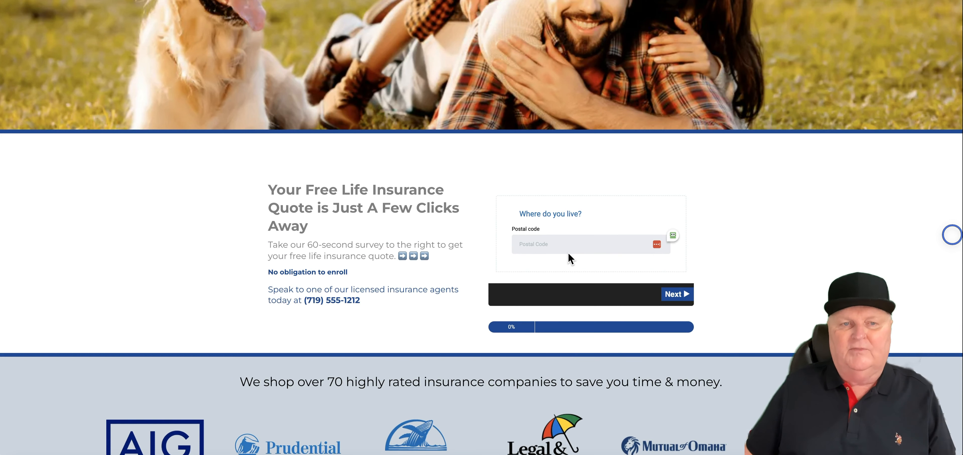
scroll("down", 3)
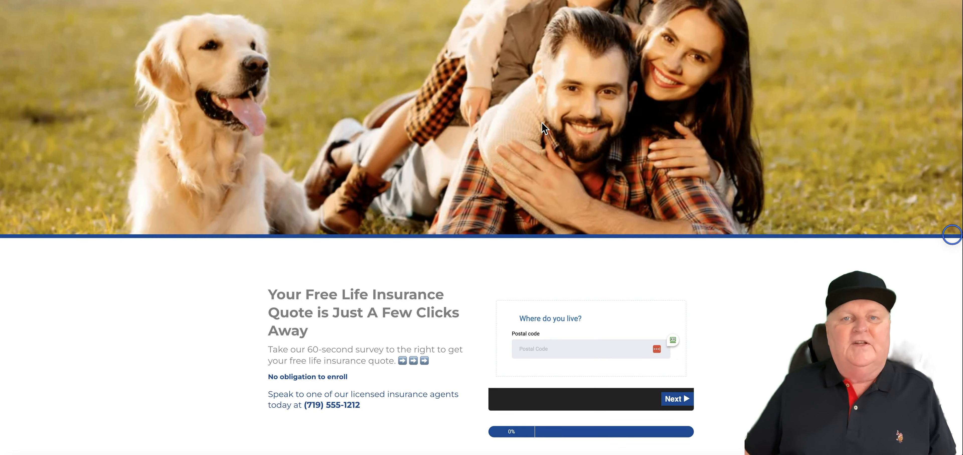
scroll("up", 3)
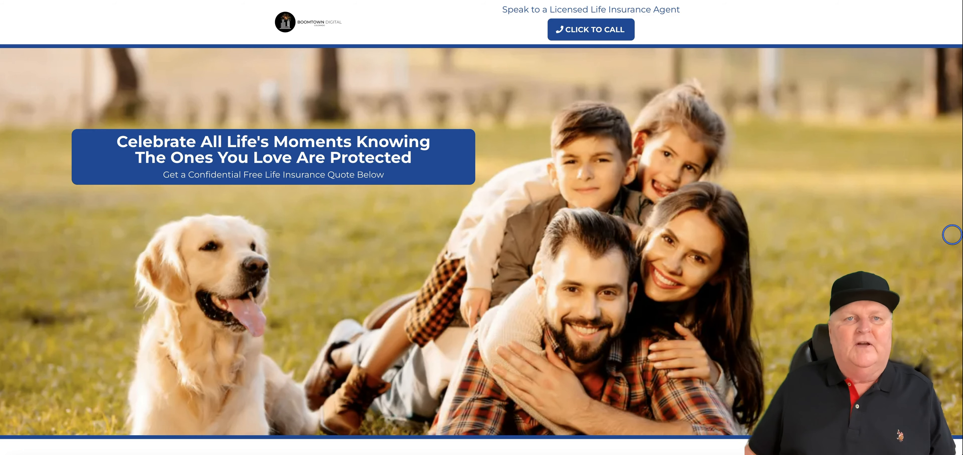
- Preview the final expense insurance page through its quote form, carrier logos and explanatory sections
left_click(591, 29)
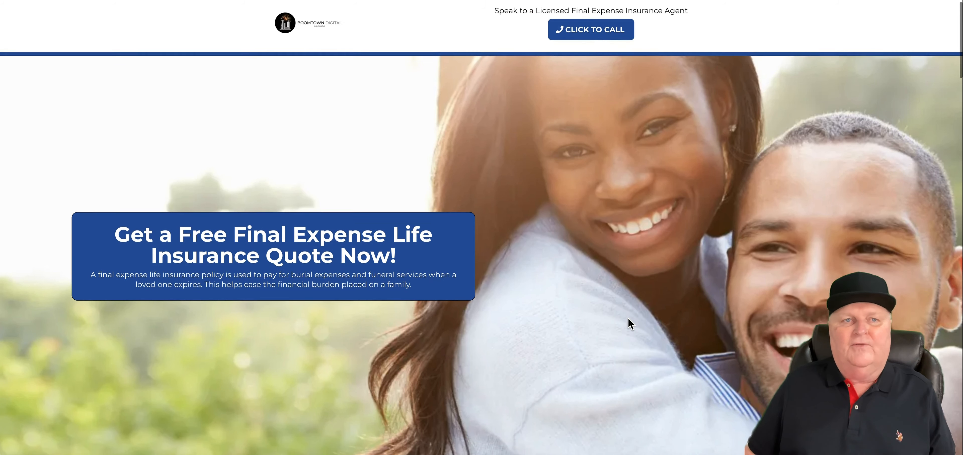
scroll("down", 3)
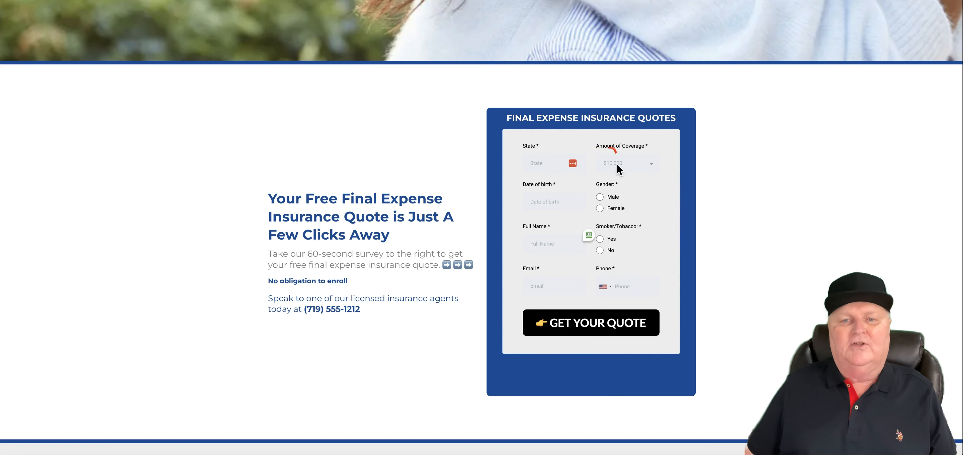
mouse_move(627, 272)
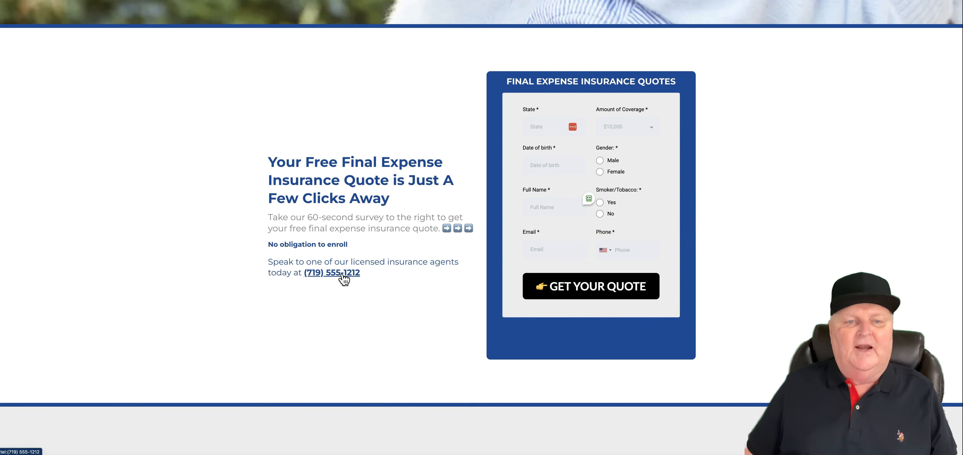
scroll("down", 3)
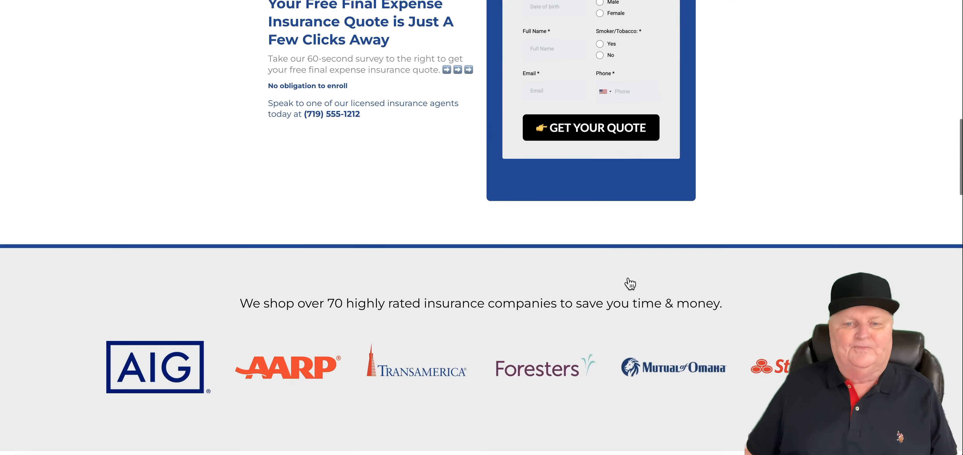
scroll("down", 3)
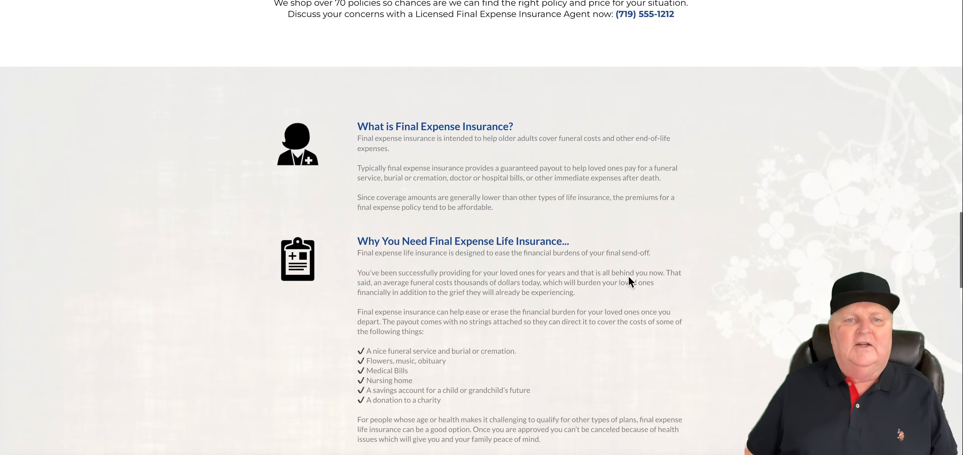
scroll("down", 3)
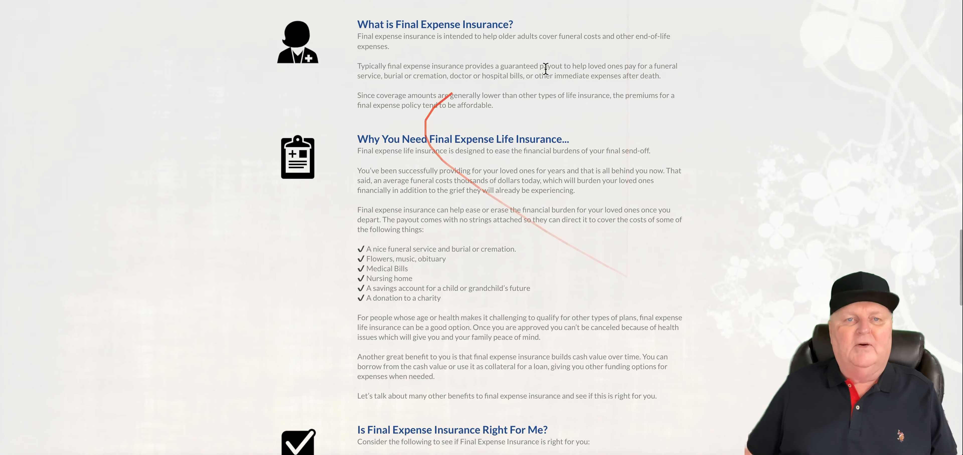
scroll("down", 3)
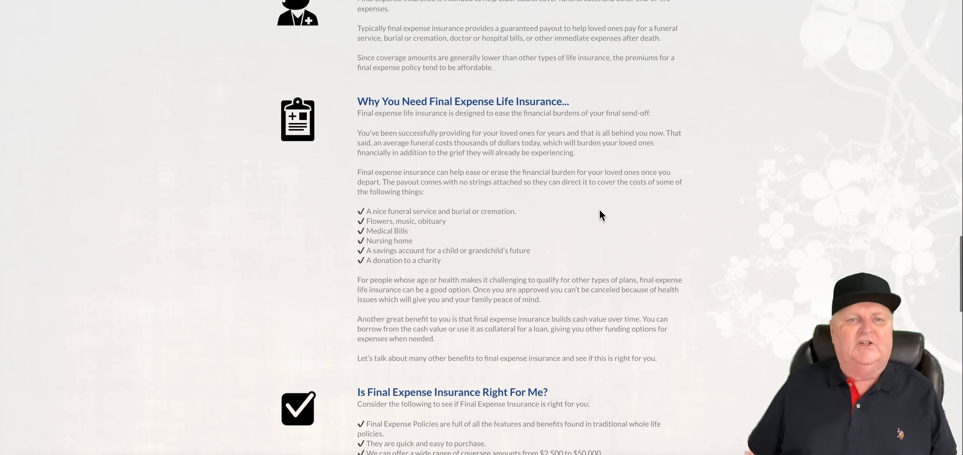
scroll("down", 3)
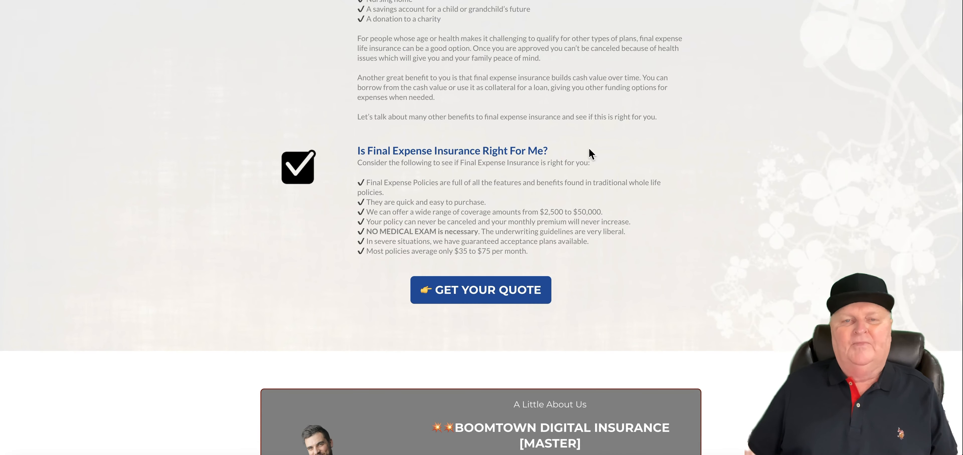
mouse_move(362, 163)
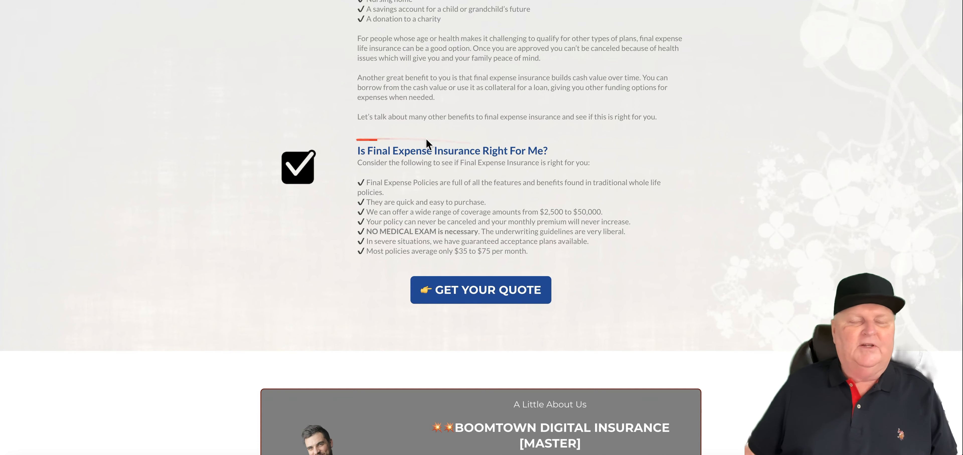
scroll("down", 3)
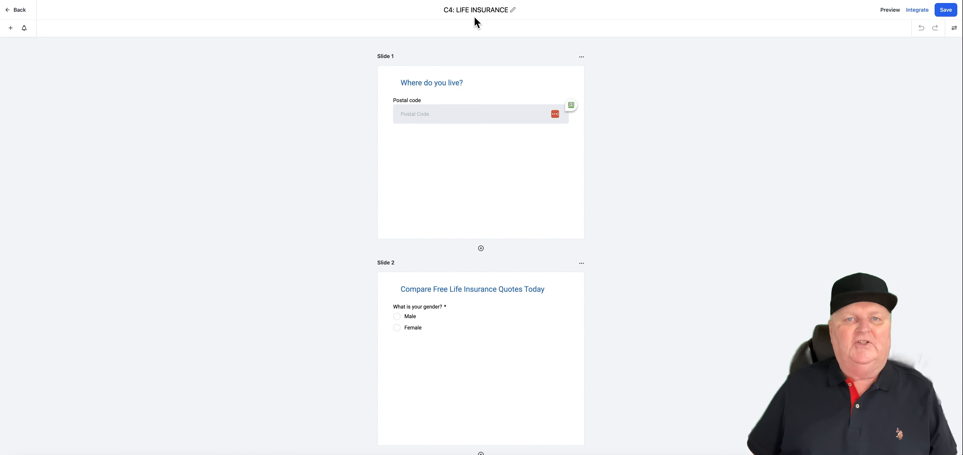
mouse_move(509, 26)
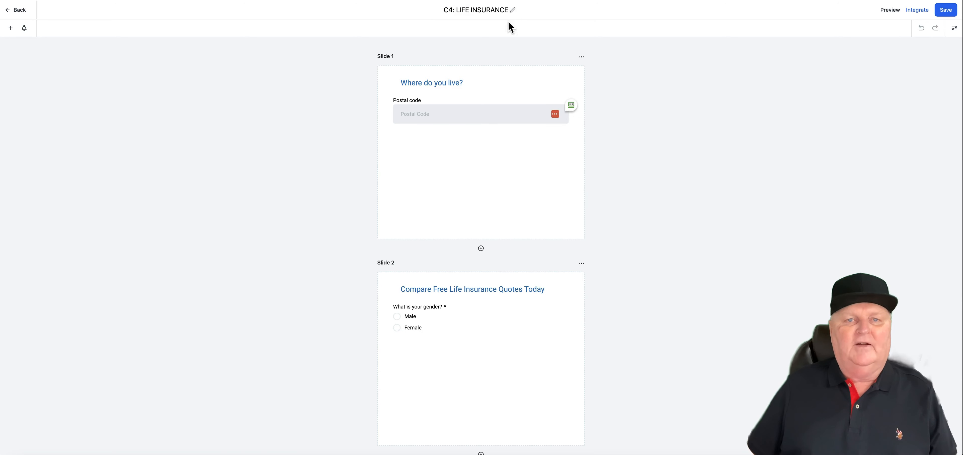
- Review survey Slides 1–7 covering postal code, birth date, height and weight, coverage amount and smoking
scroll("down", 3)
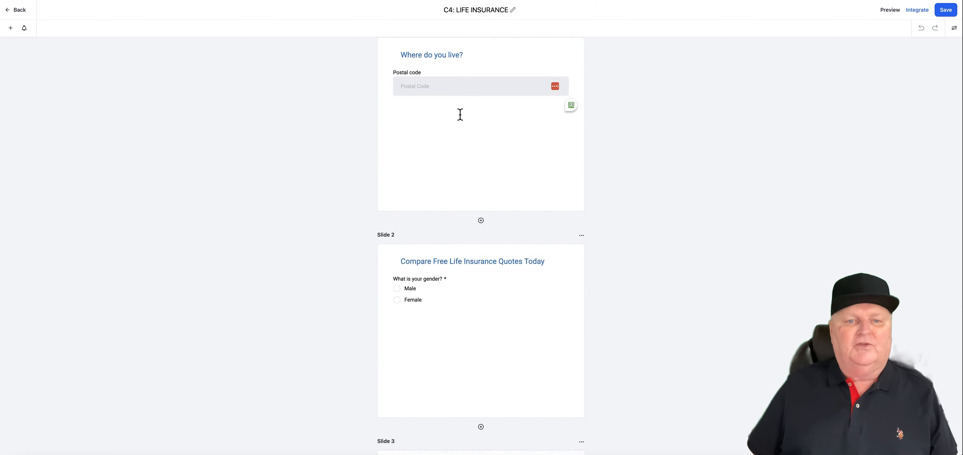
scroll("down", 3)
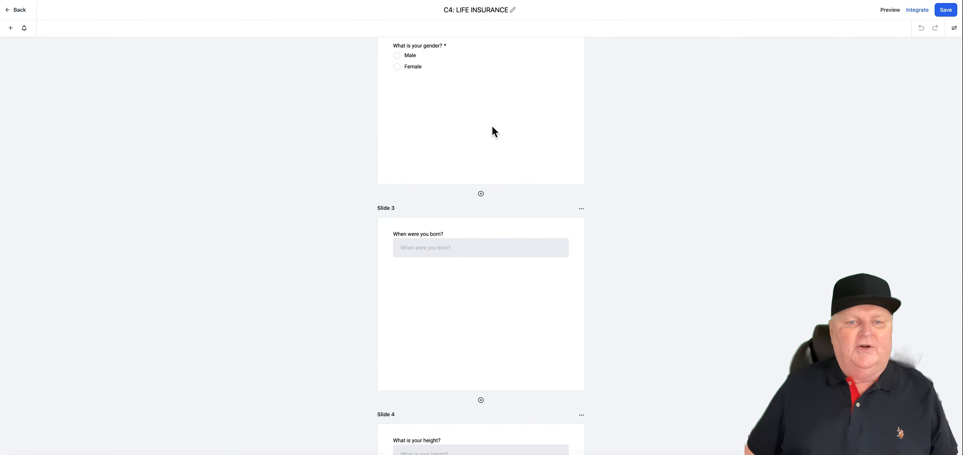
scroll("down", 3)
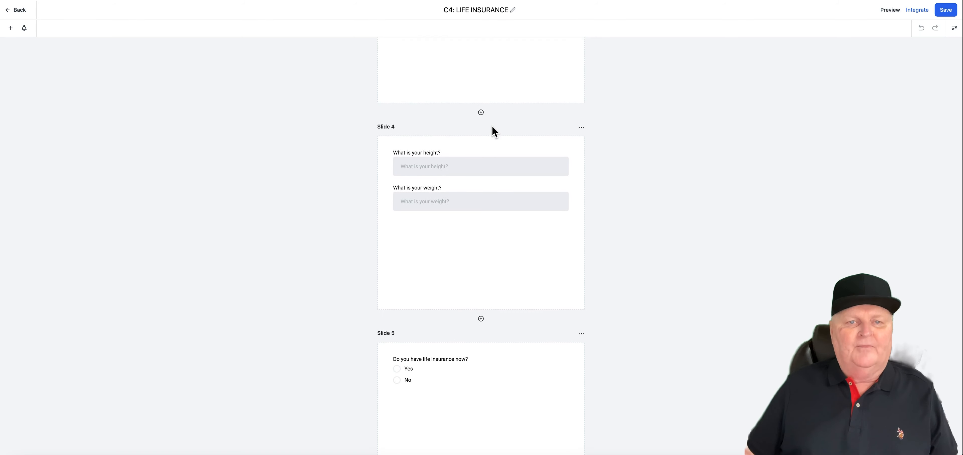
scroll("down", 3)
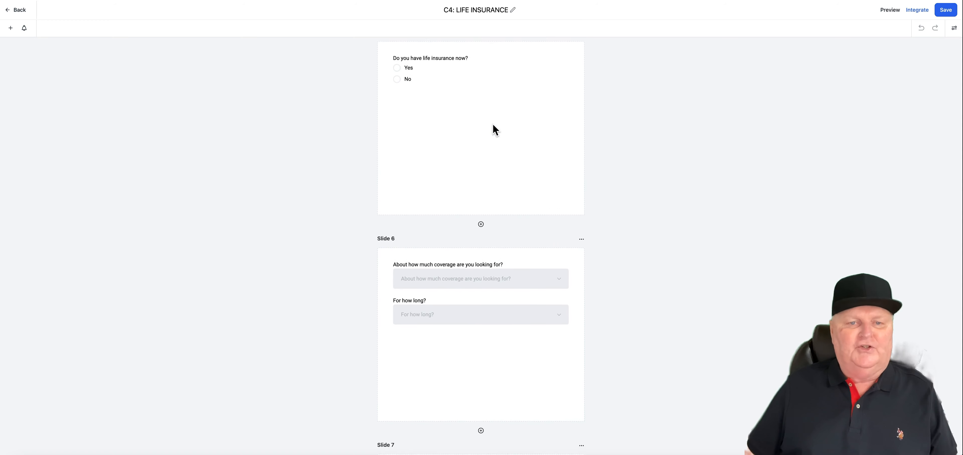
scroll("down", 3)
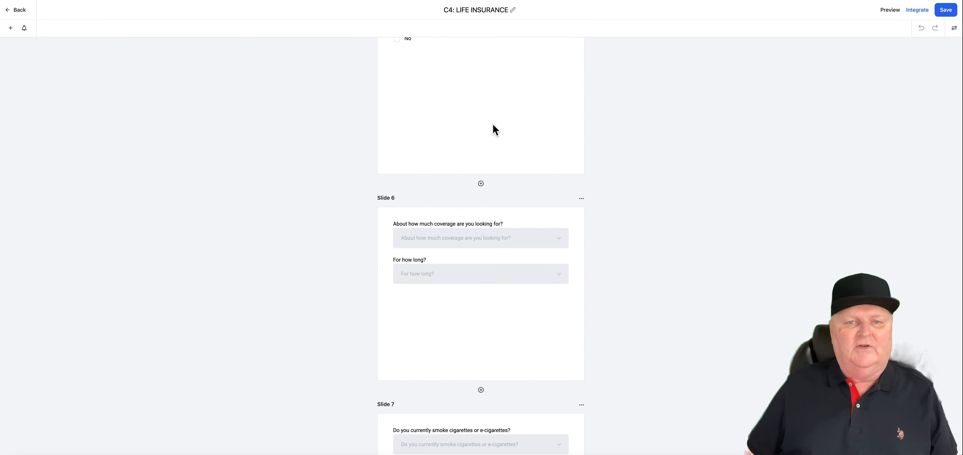
scroll("down", 3)
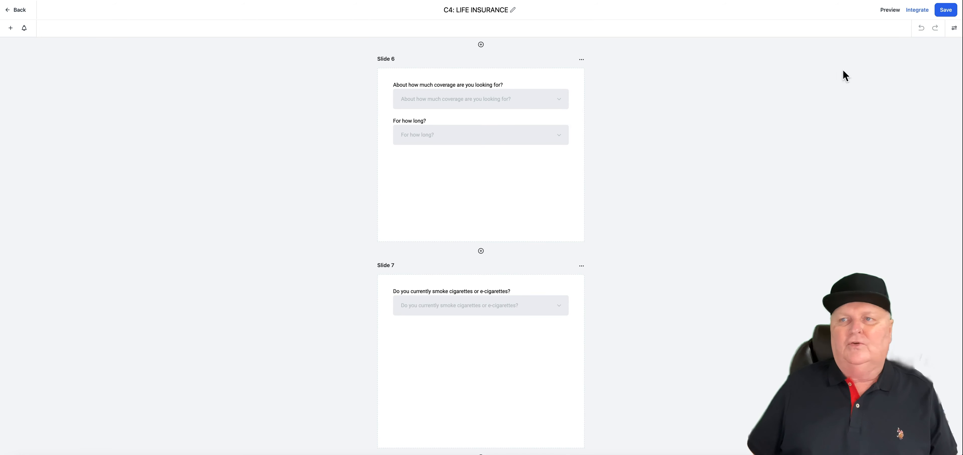
- Show the Survey Element panel's Custom Fields list, then save the life insurance survey
left_click(11, 28)
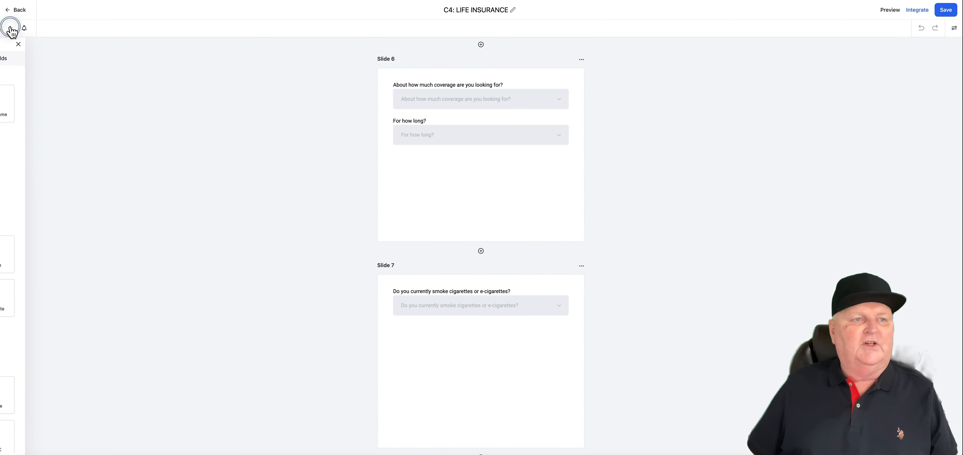
left_click(11, 28)
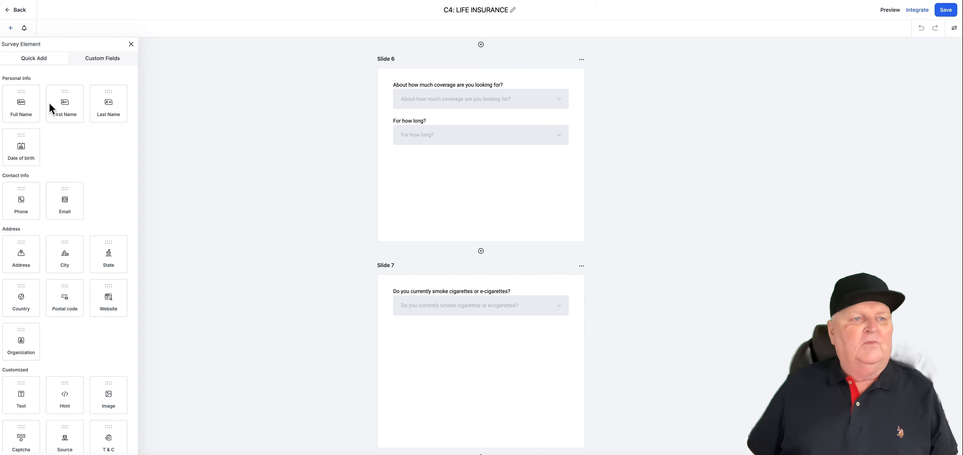
left_click(102, 58)
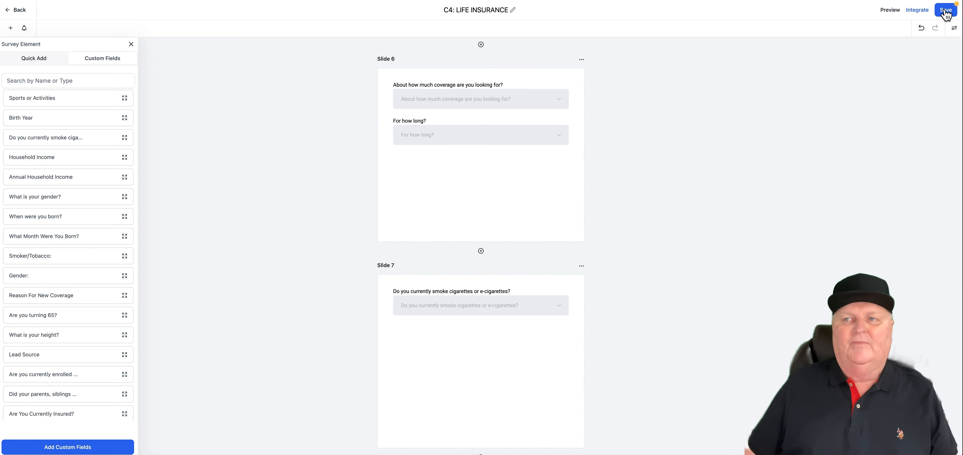
left_click(945, 10)
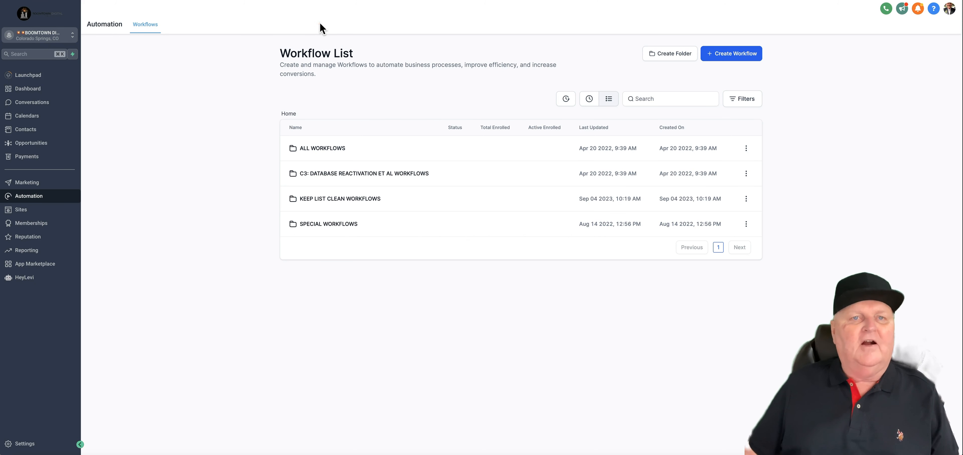
mouse_move(419, 18)
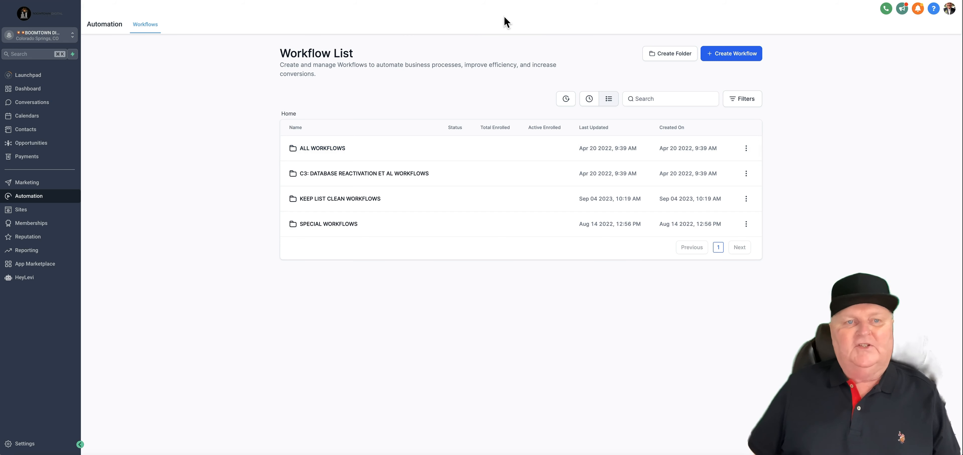
- From the ALL WORKFLOWS folder, open the ALL: HLTH/MED/LIFE/ET AL/FINAL EXPENSE INSURANCE NURTURE QUOTE workflow
left_click(321, 148)
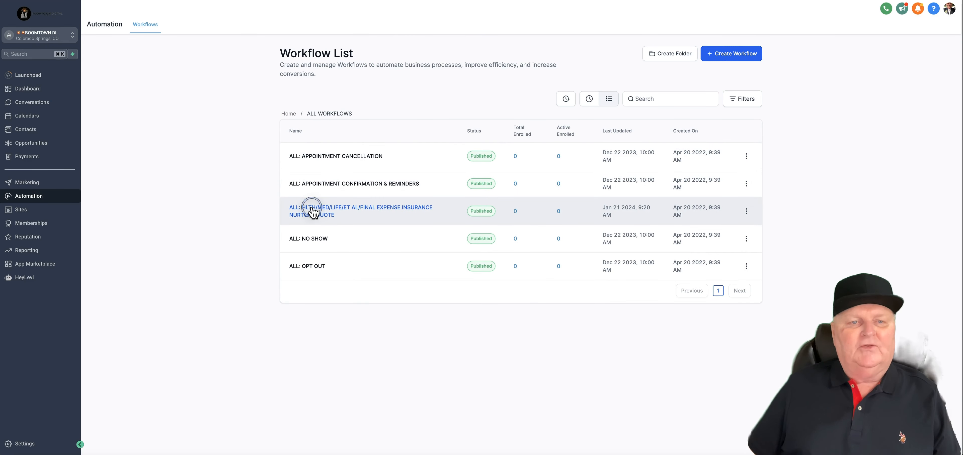
left_click(361, 210)
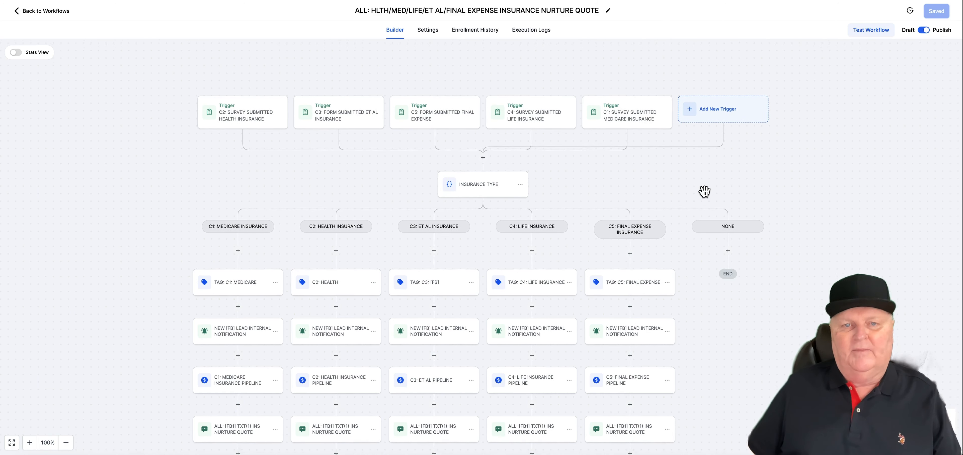
- Review the workflow branches' tag, notification, pipeline, text-message and 7- and 24-hour delay steps
scroll("down", 3)
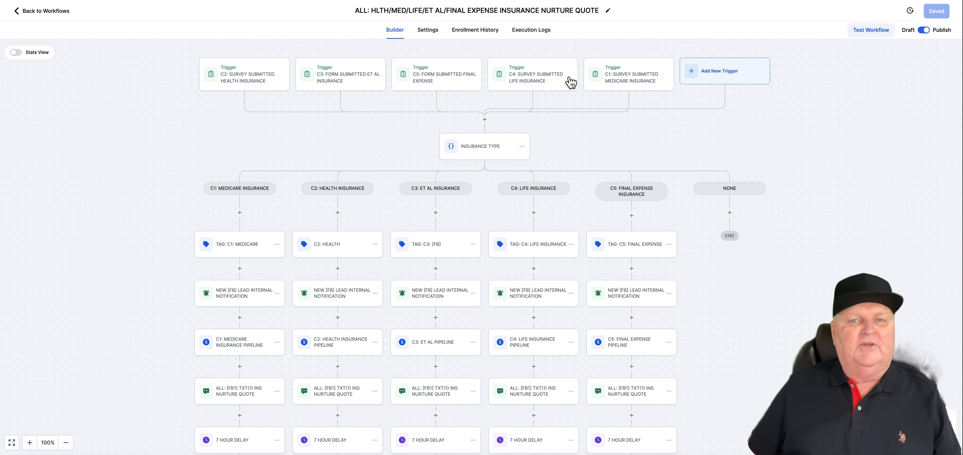
scroll("down", 3)
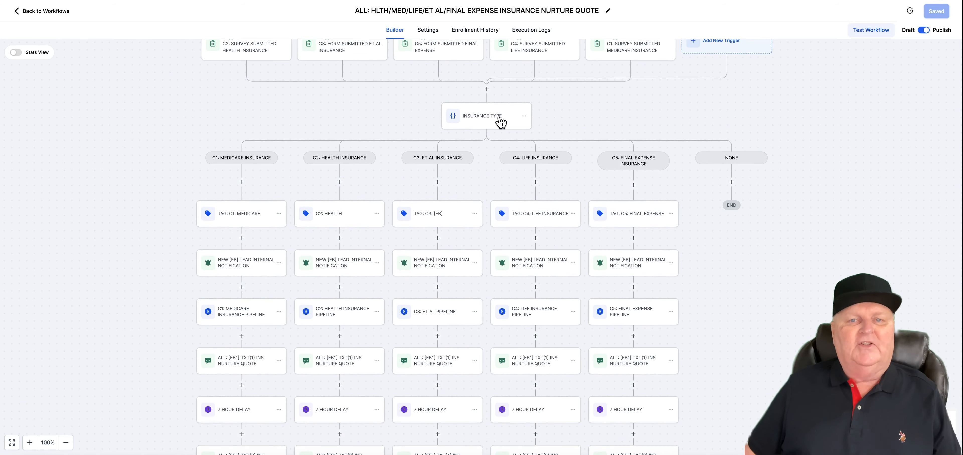
mouse_move(386, 162)
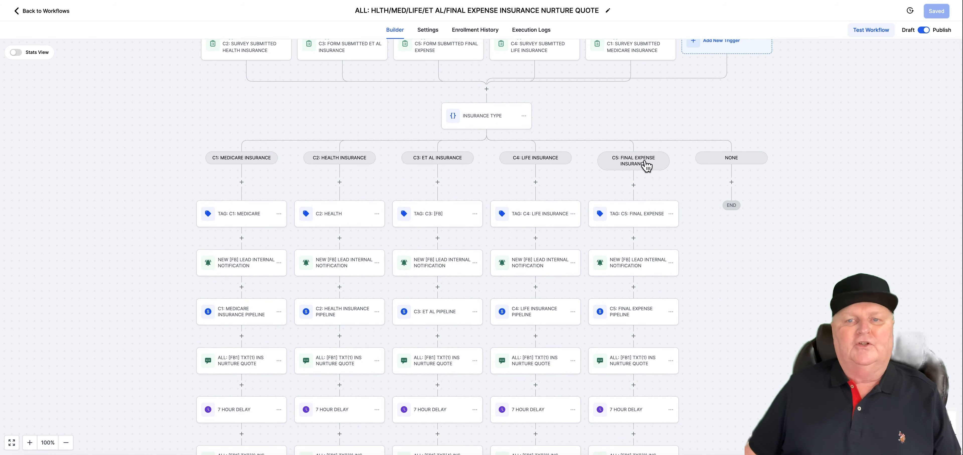
scroll("down", 3)
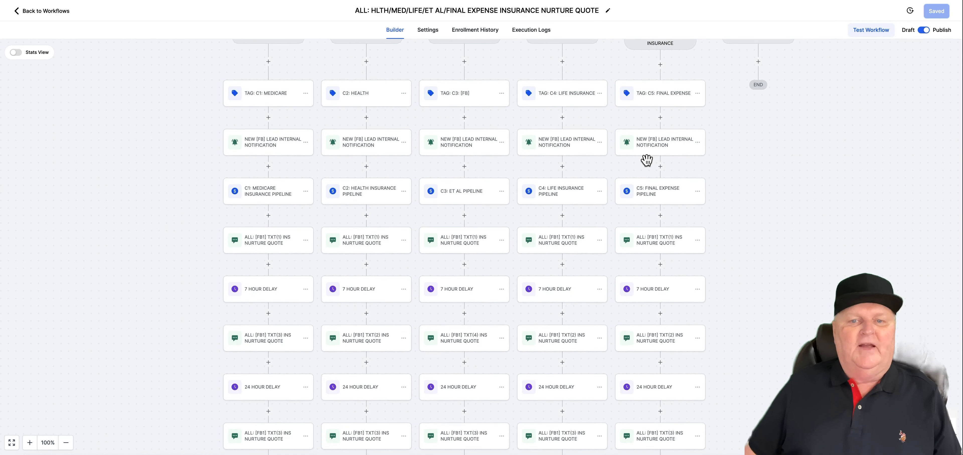
mouse_move(255, 149)
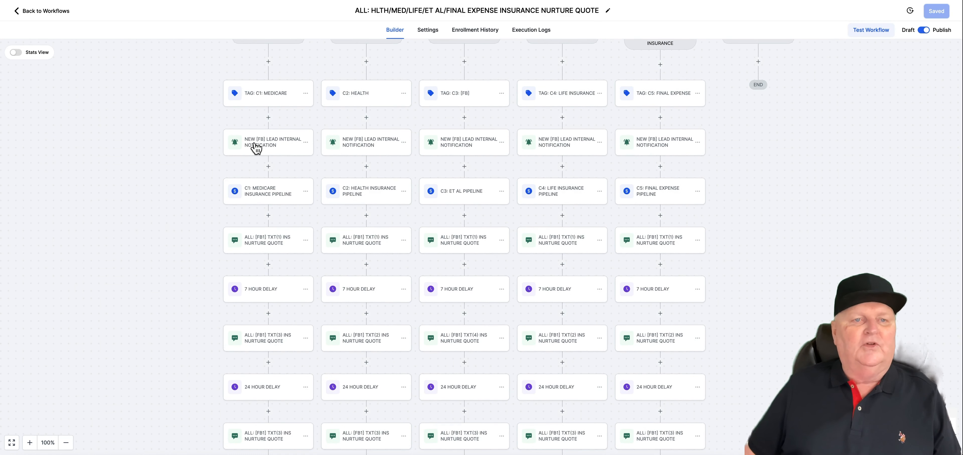
mouse_move(259, 96)
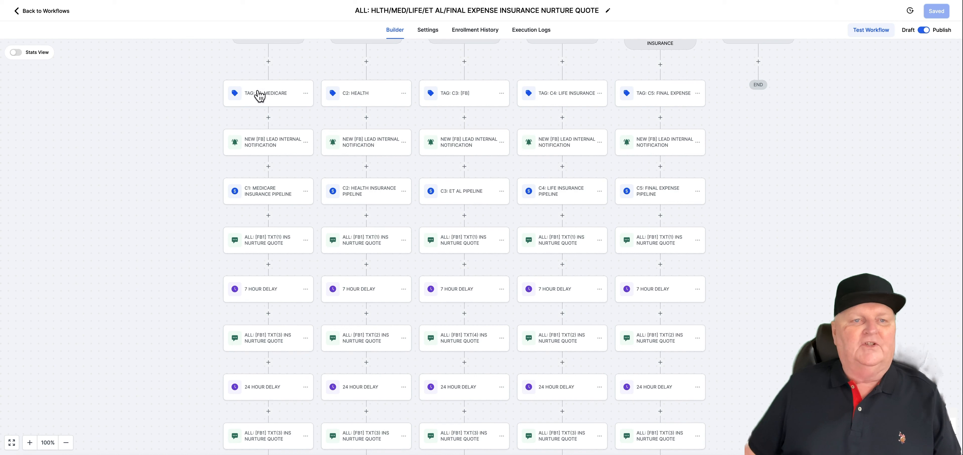
- Inspect the Medicare tag, new-lead notification, C1 pipeline opportunity and first nurture quote text steps
left_click(268, 92)
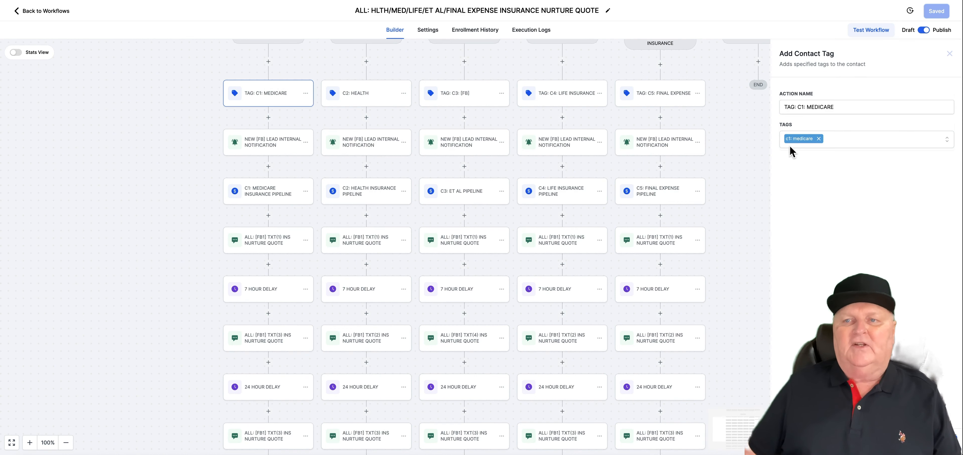
mouse_move(482, 129)
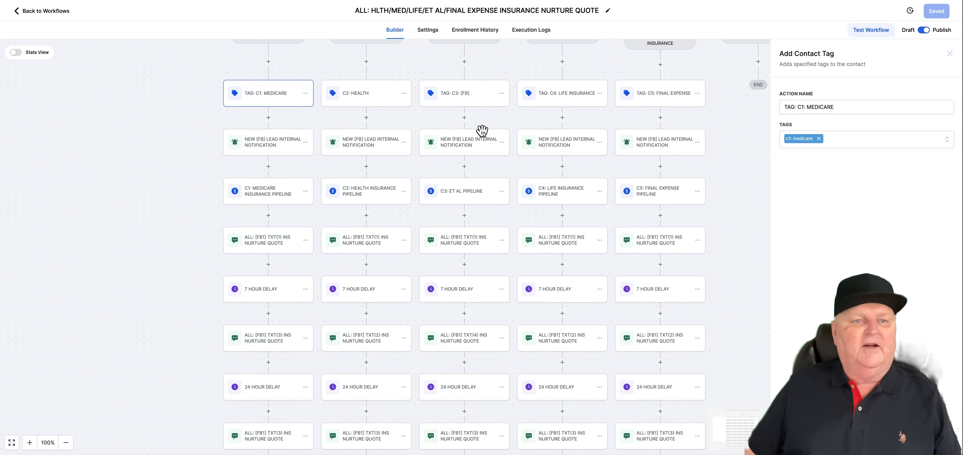
left_click(268, 142)
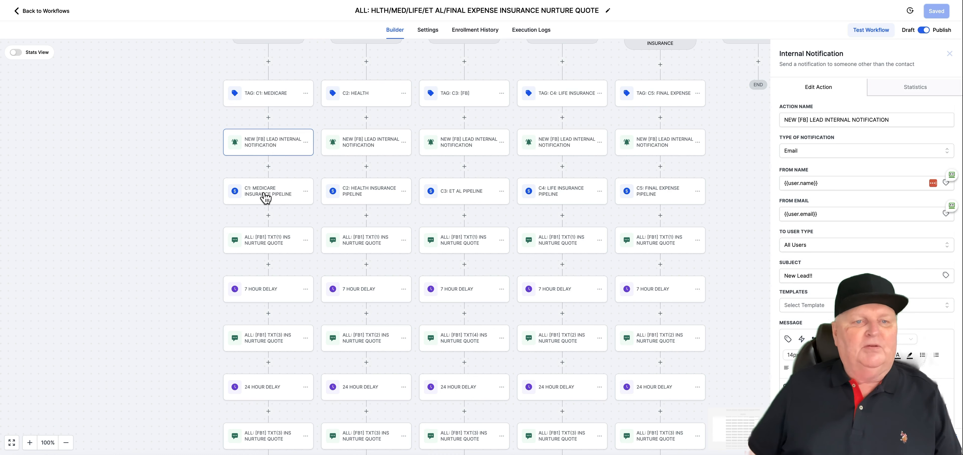
left_click(267, 192)
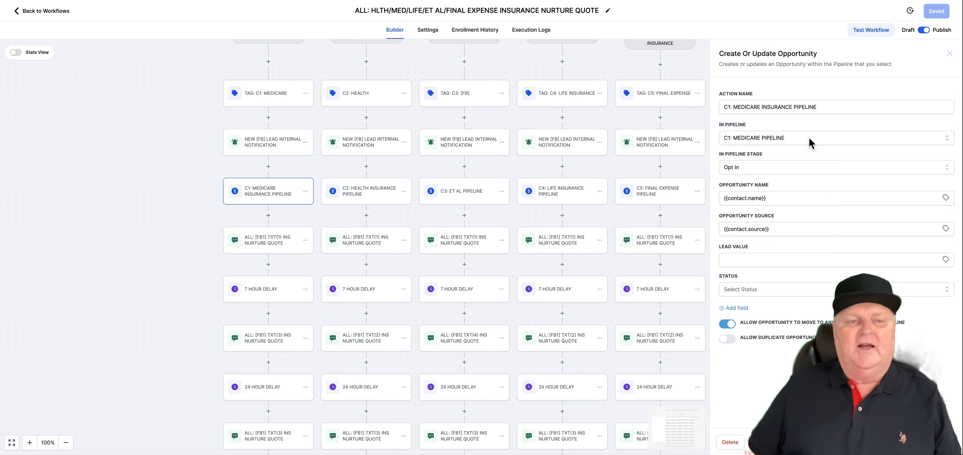
mouse_move(282, 235)
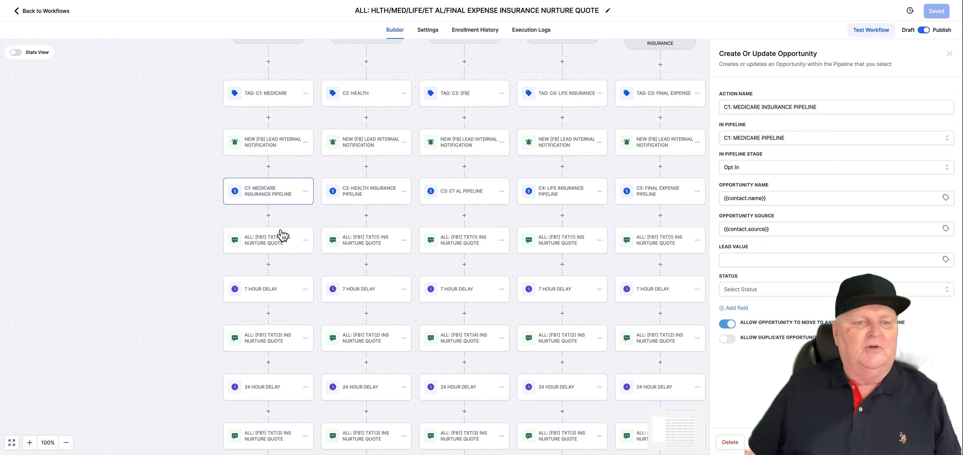
left_click(268, 239)
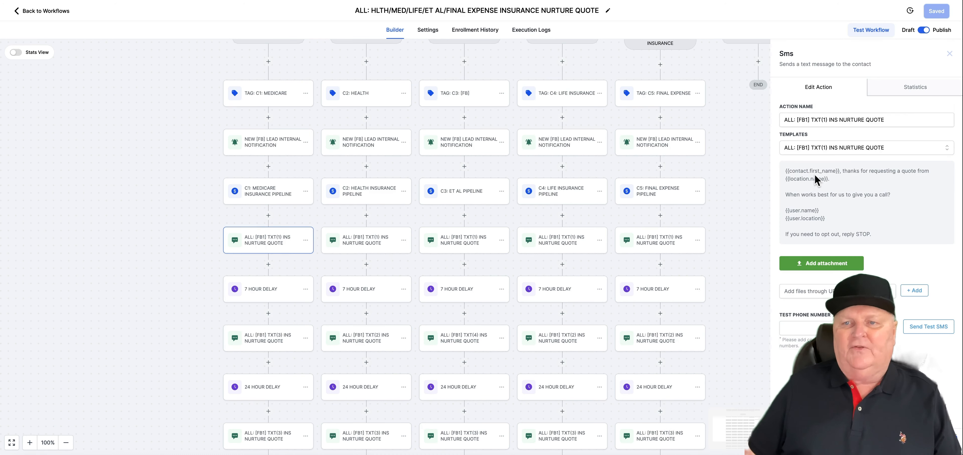
mouse_move(918, 184)
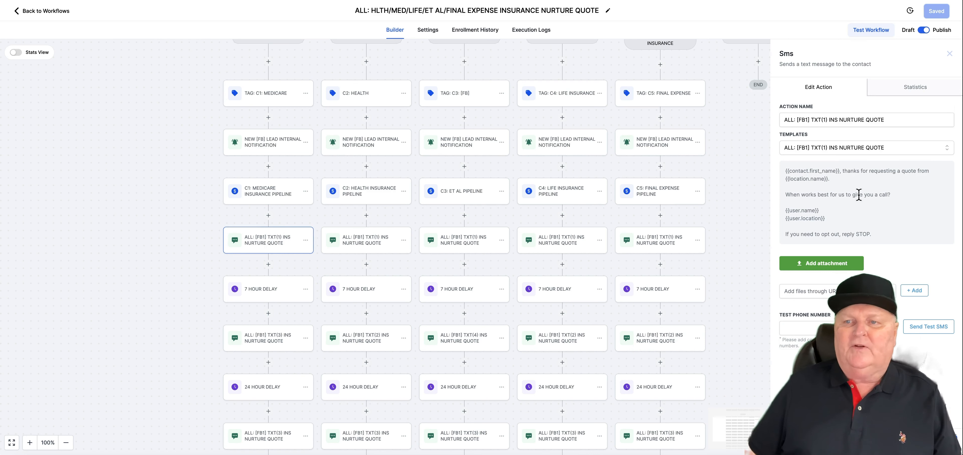
mouse_move(835, 217)
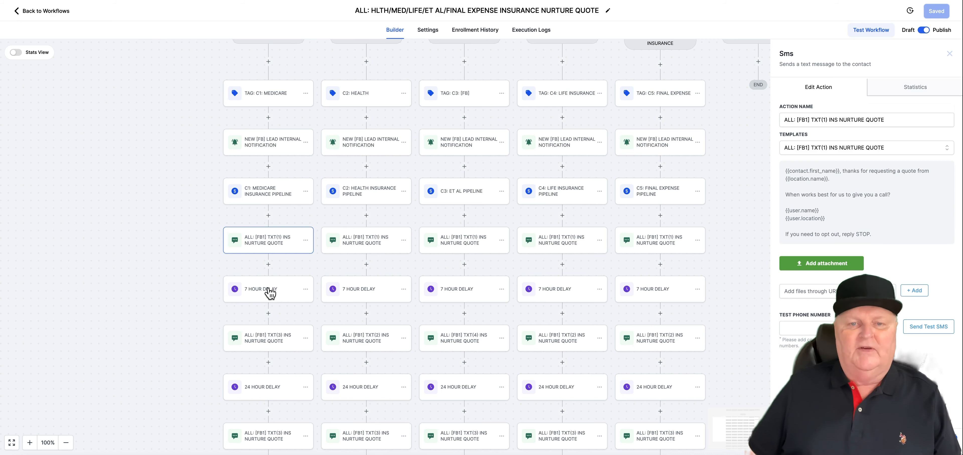
mouse_move(672, 98)
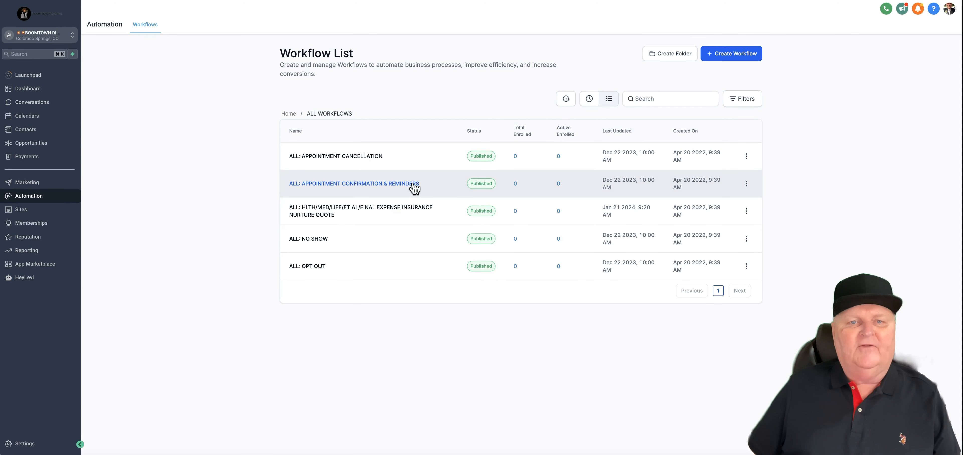
mouse_move(368, 156)
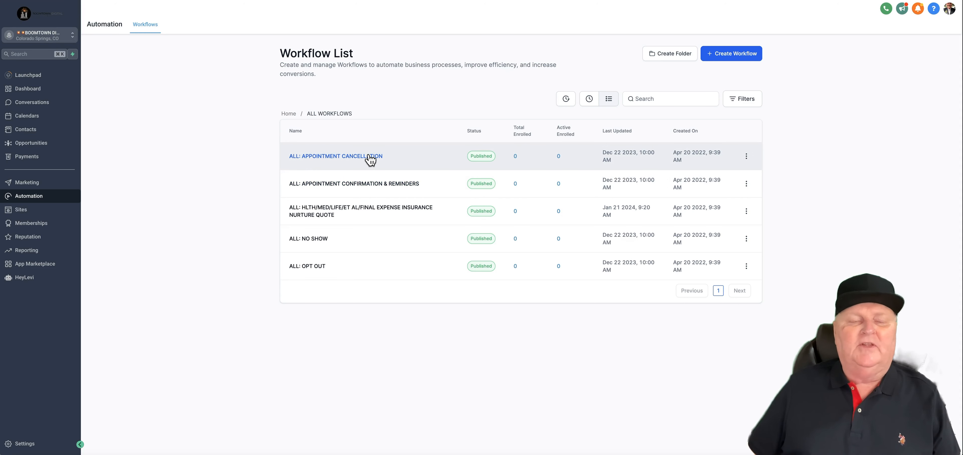
mouse_move(298, 240)
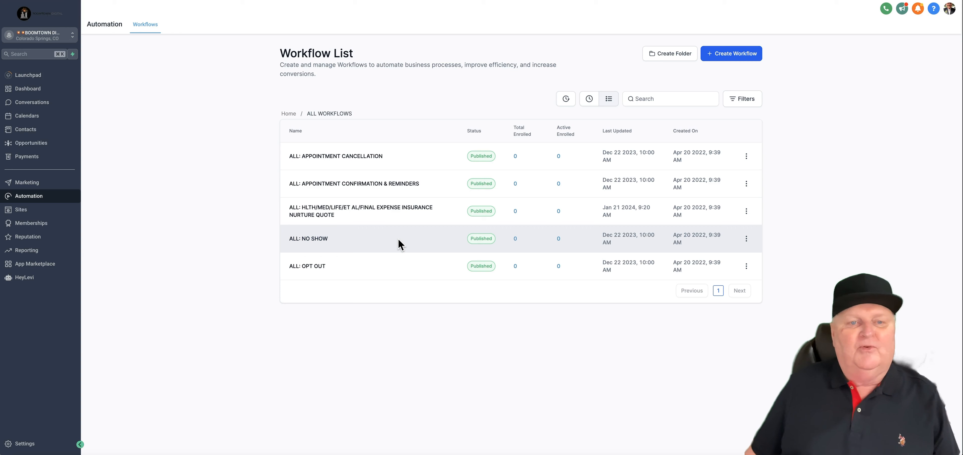
- Return from the folder to the top-level list of four workflow folders
left_click(288, 113)
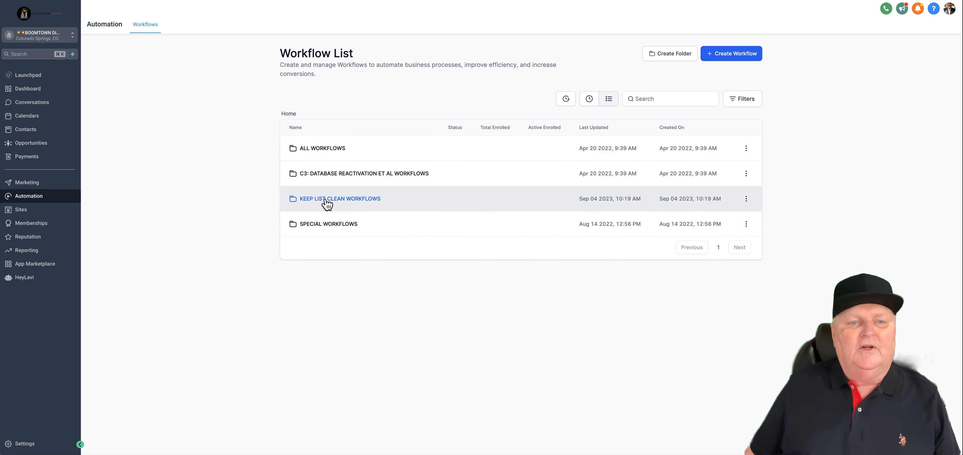
- Open the Keep List Clean Workflows folder listing its seven unsubscribe, bounce and spam workflows
left_click(339, 198)
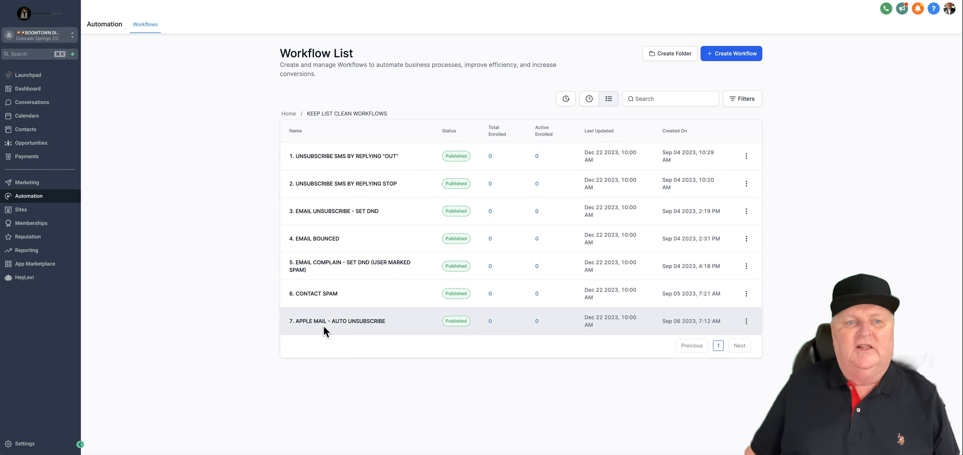
mouse_move(293, 170)
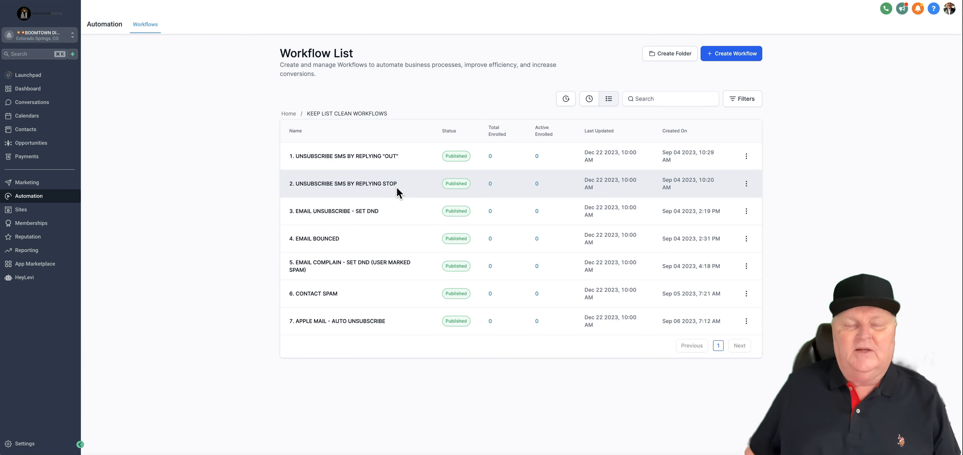
mouse_move(343, 184)
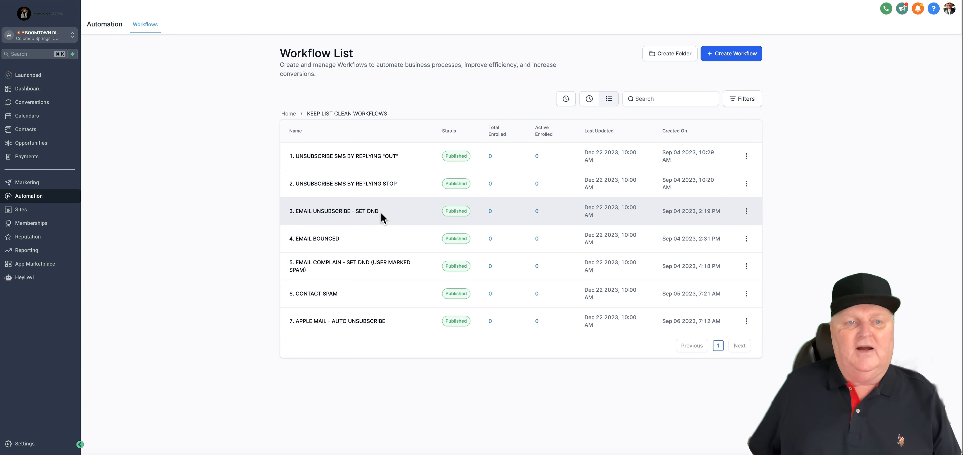
mouse_move(373, 331)
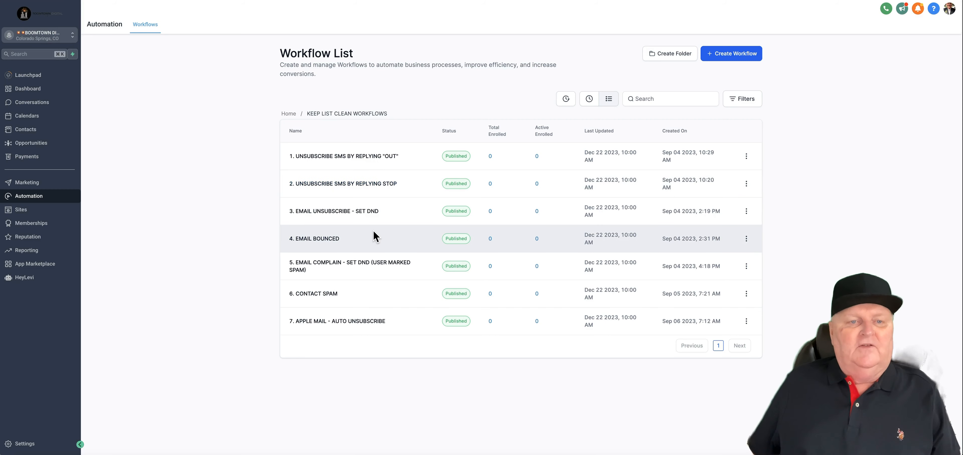
mouse_move(381, 263)
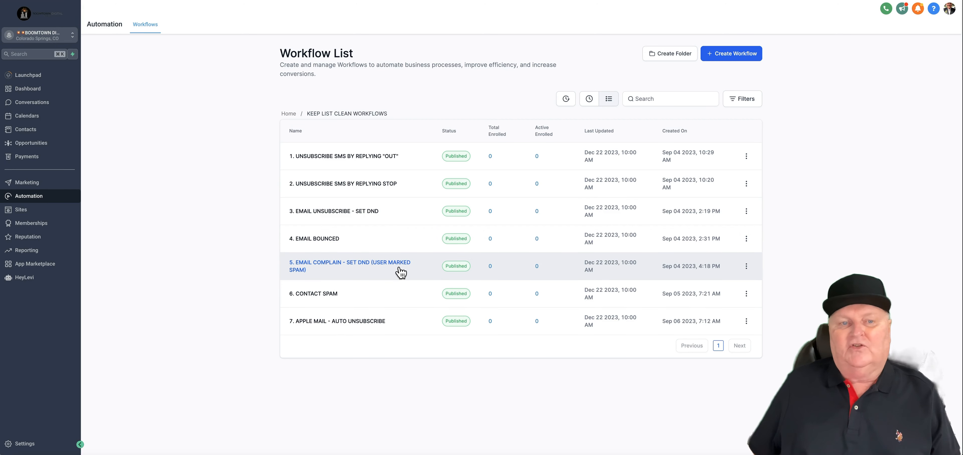
mouse_move(388, 270)
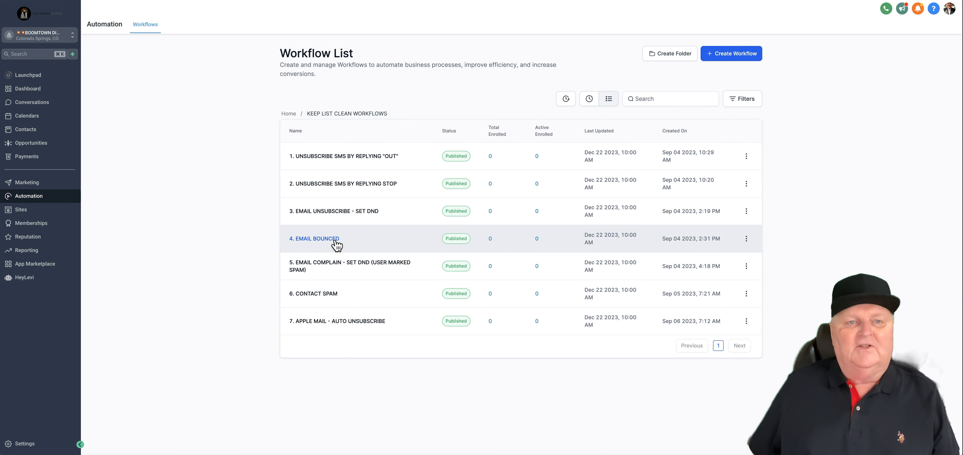
mouse_move(352, 318)
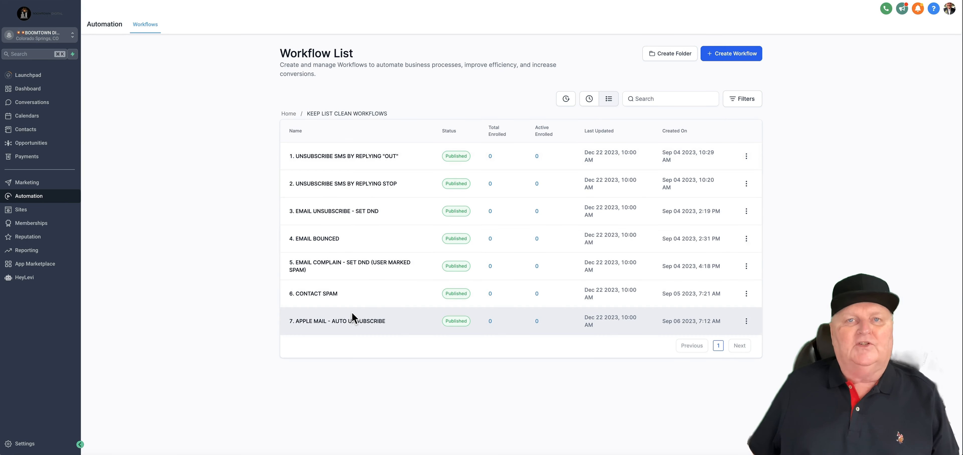
- Go to Marketing's Templates (Snippets) list and review the appointment, nurture quote and holiday texts
left_click(288, 114)
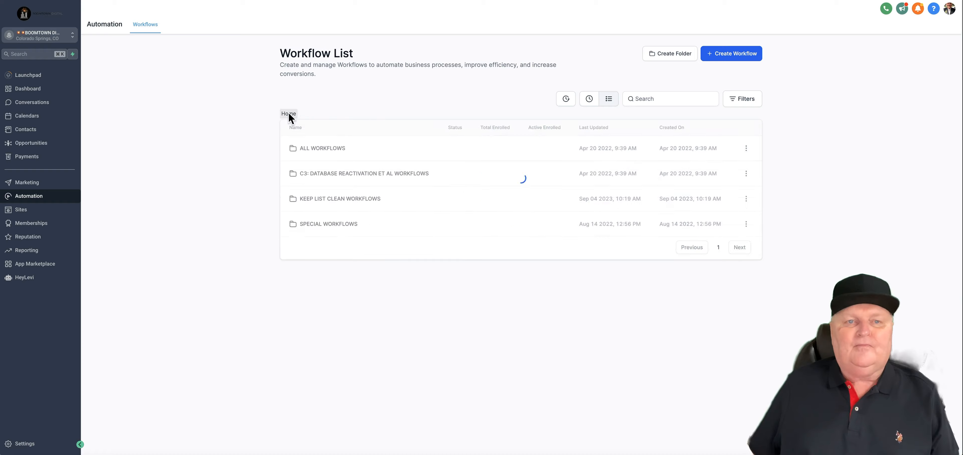
left_click(26, 183)
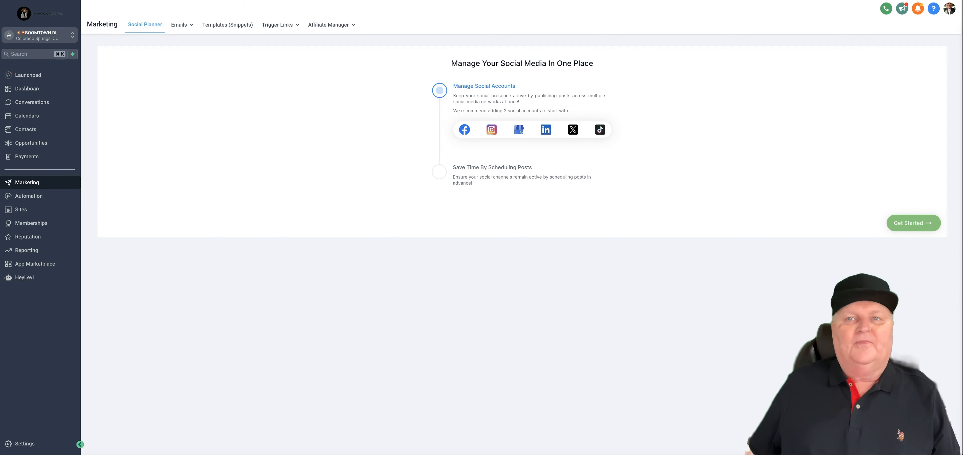
left_click(227, 25)
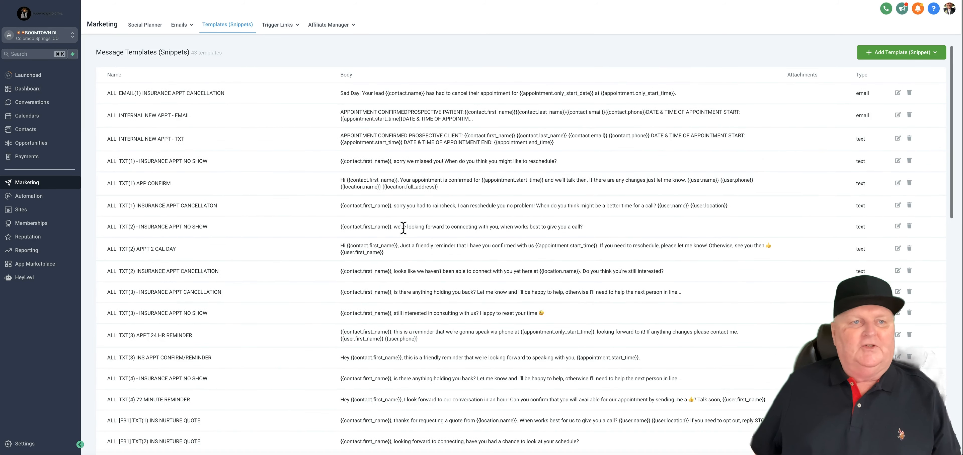
mouse_move(441, 180)
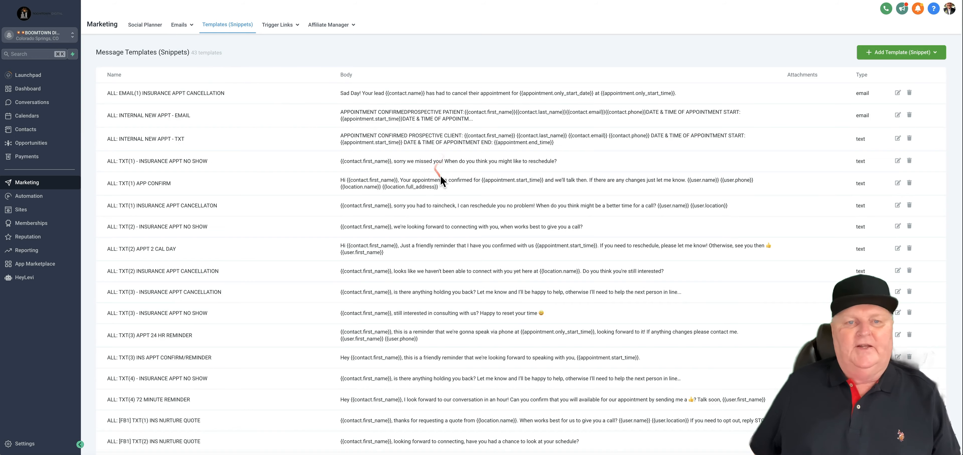
scroll("down", 3)
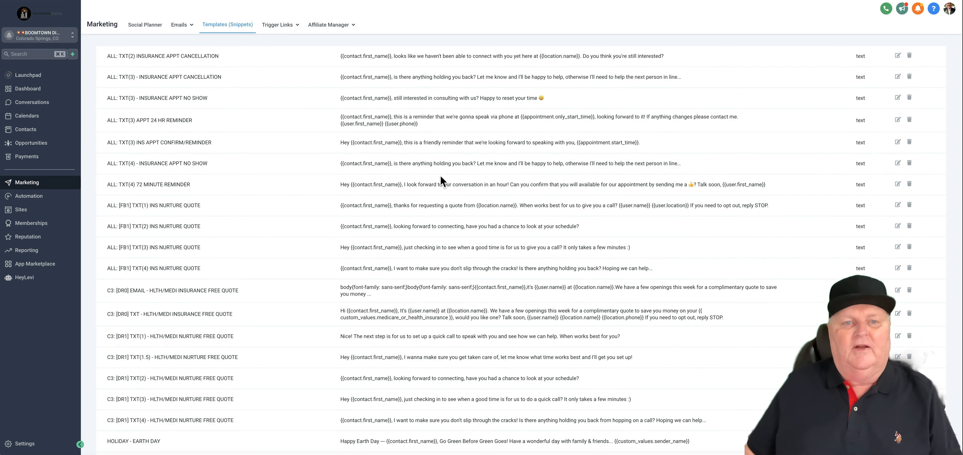
scroll("down", 3)
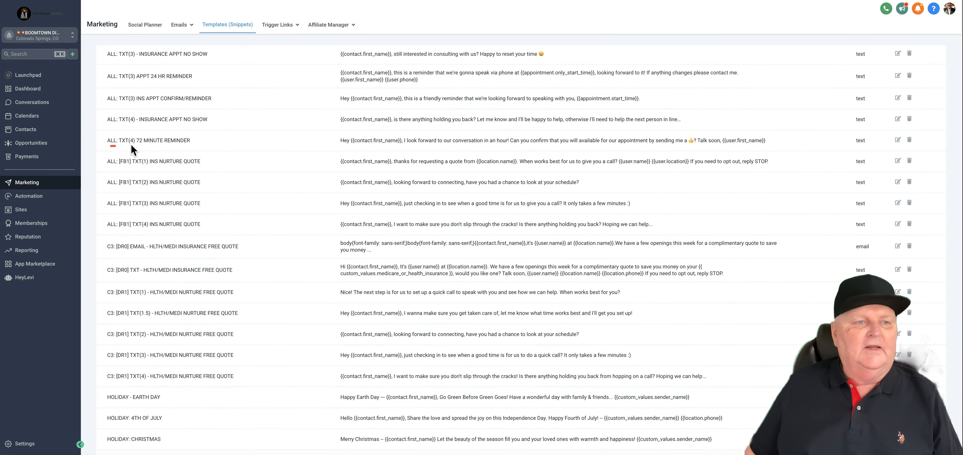
mouse_move(180, 149)
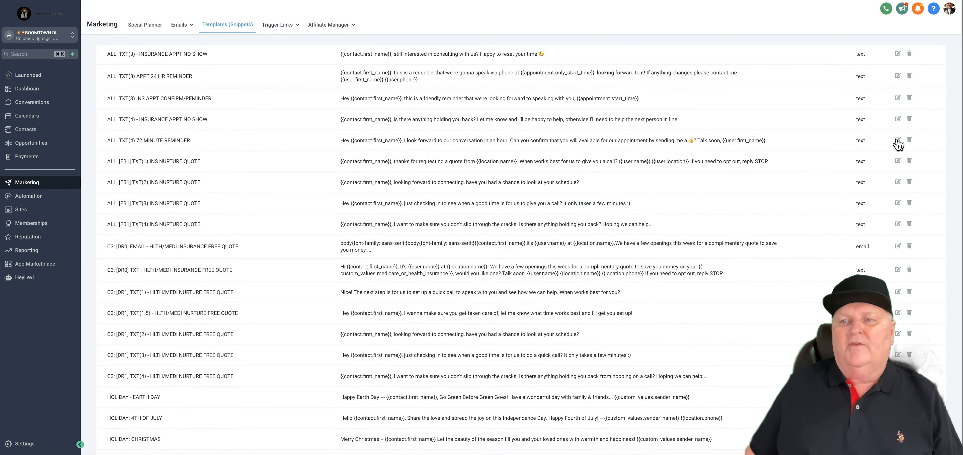
left_click(897, 140)
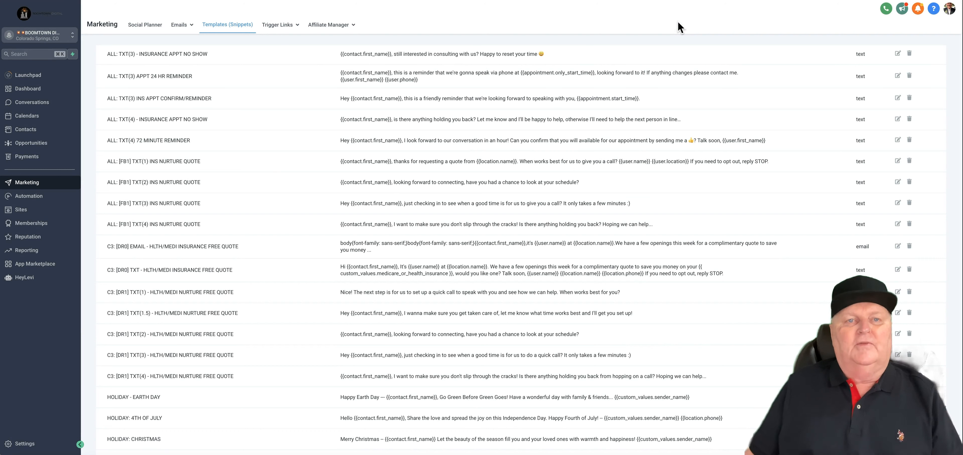
mouse_move(707, 14)
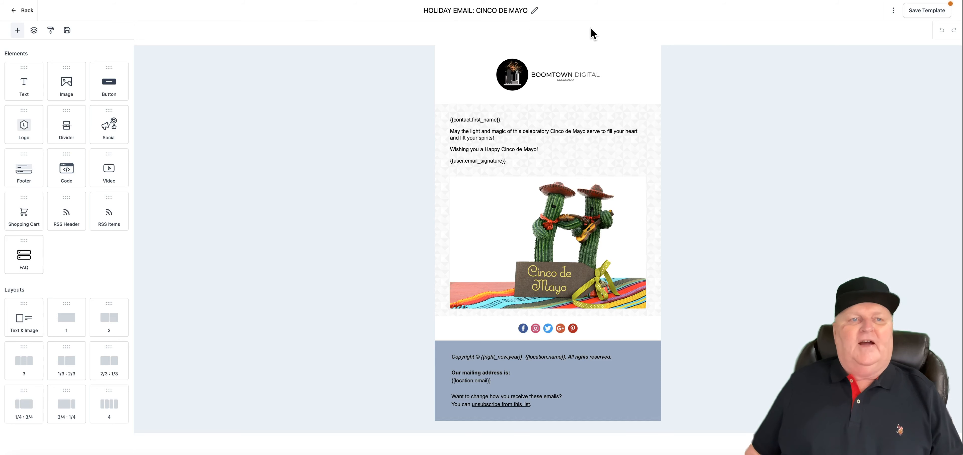
- Review the Cinco de Mayo holiday email's greeting text block, cactus image and footer
left_click(547, 140)
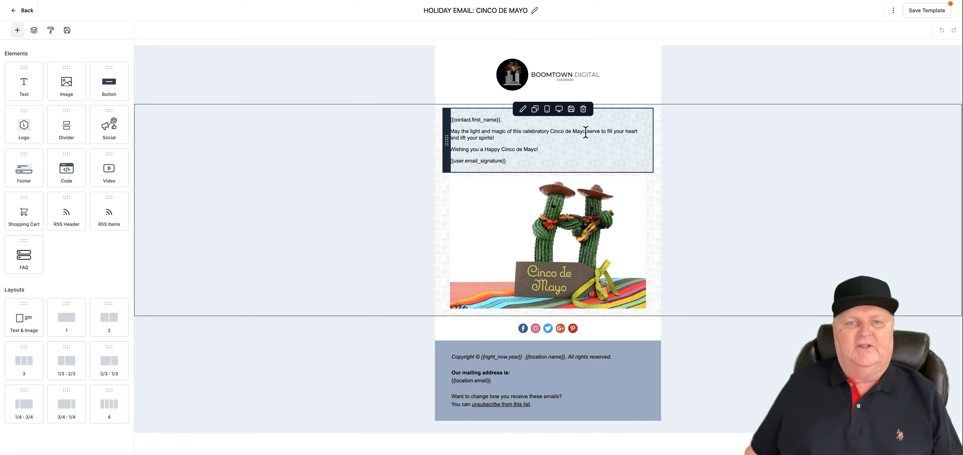
left_click(641, 48)
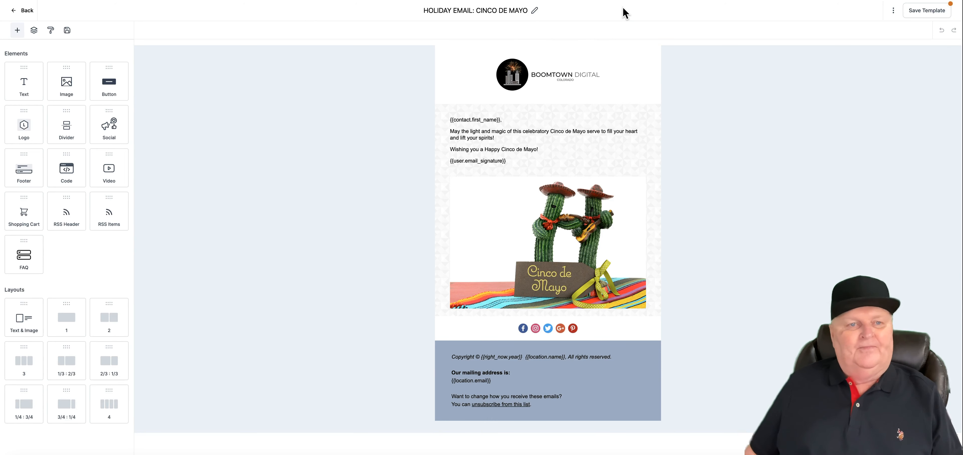
left_click(547, 141)
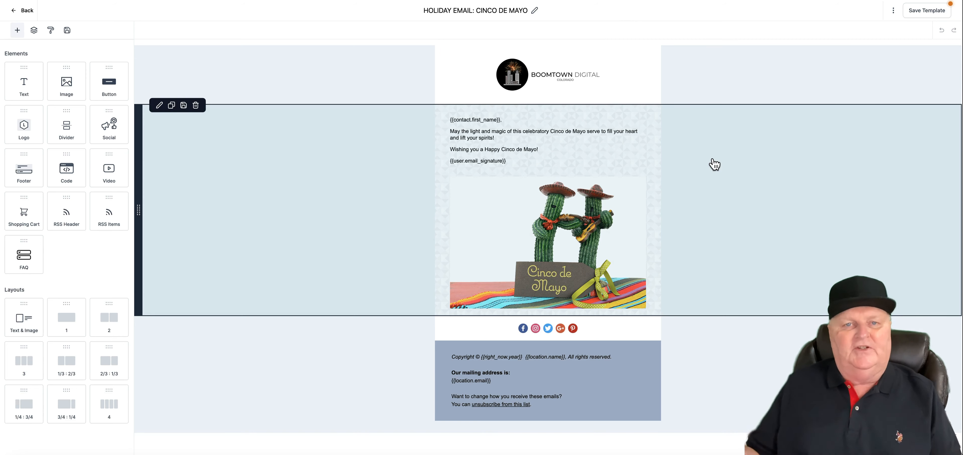
mouse_move(716, 155)
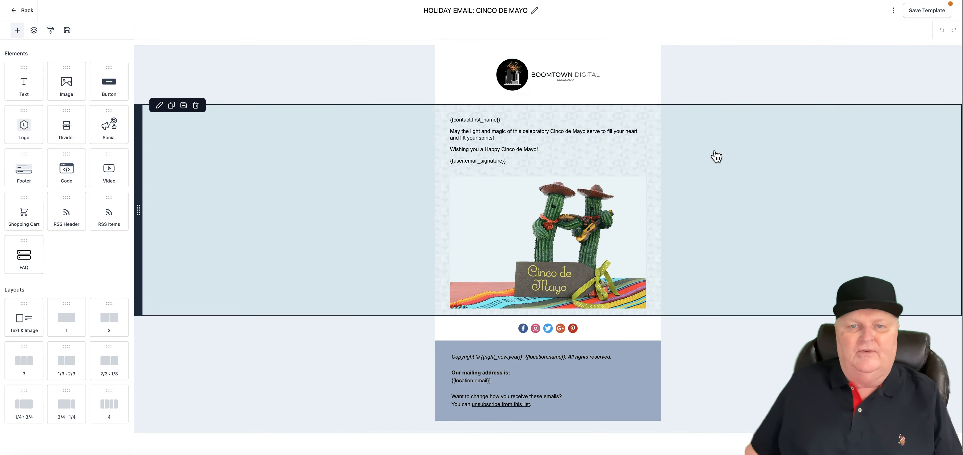
mouse_move(662, 132)
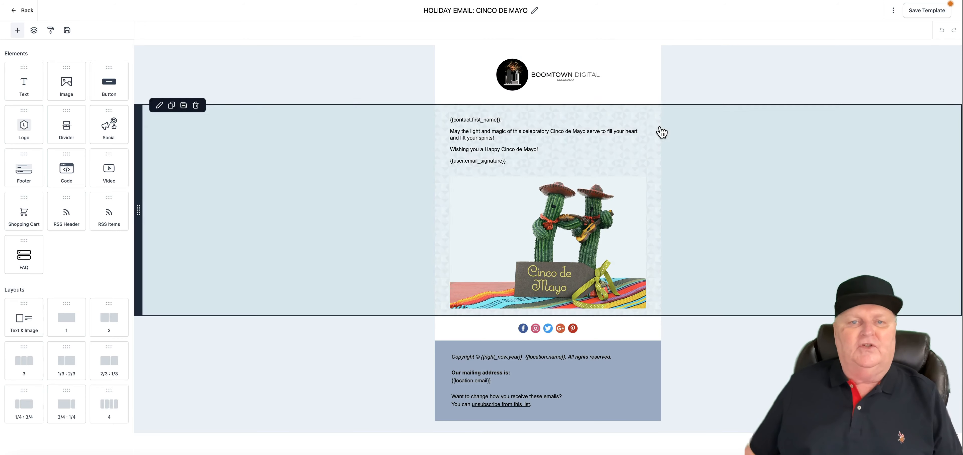
mouse_move(671, 149)
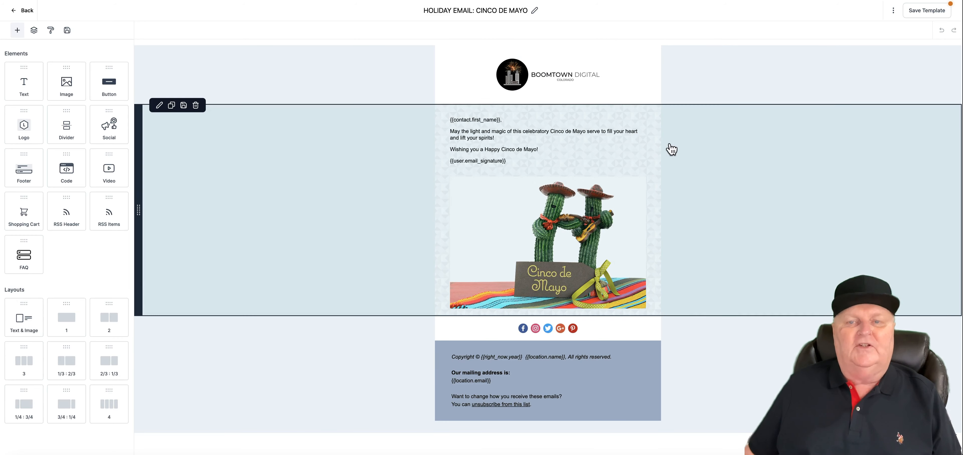
mouse_move(687, 142)
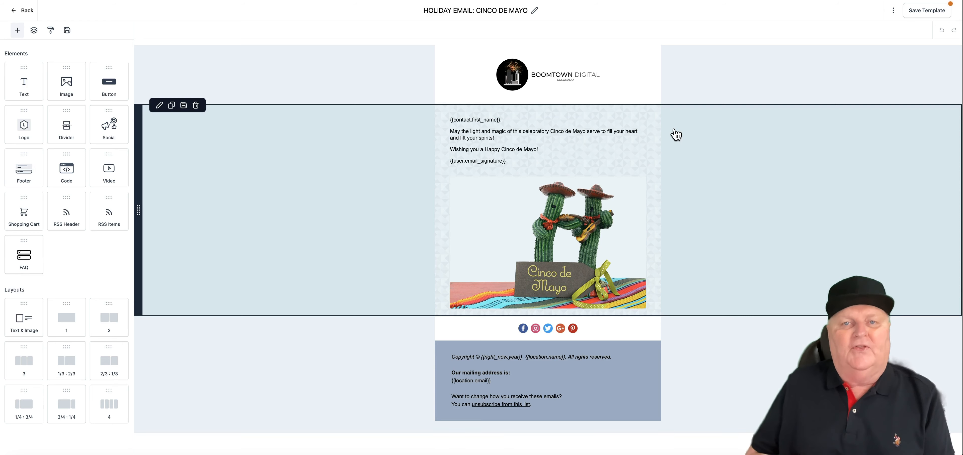
mouse_move(697, 163)
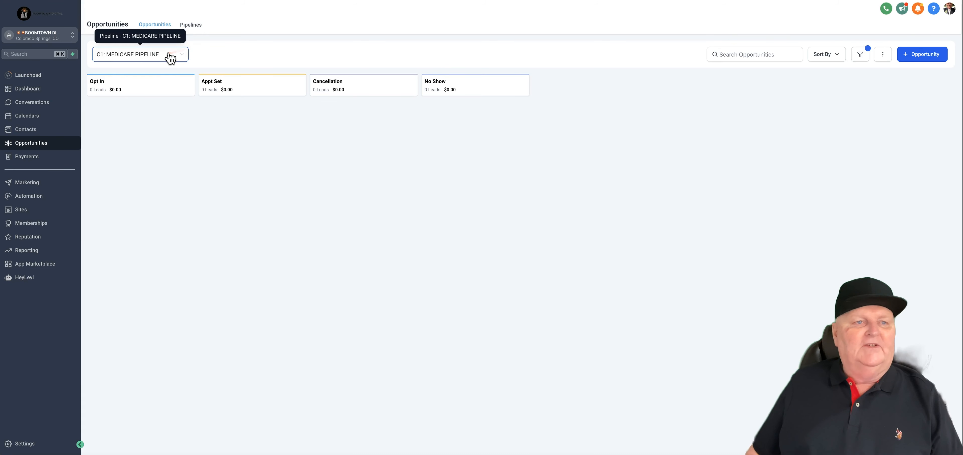
- Switch the Opportunities board to C4: LIFE INSURANCE PIPELINE and show the other pipelines
left_click(139, 54)
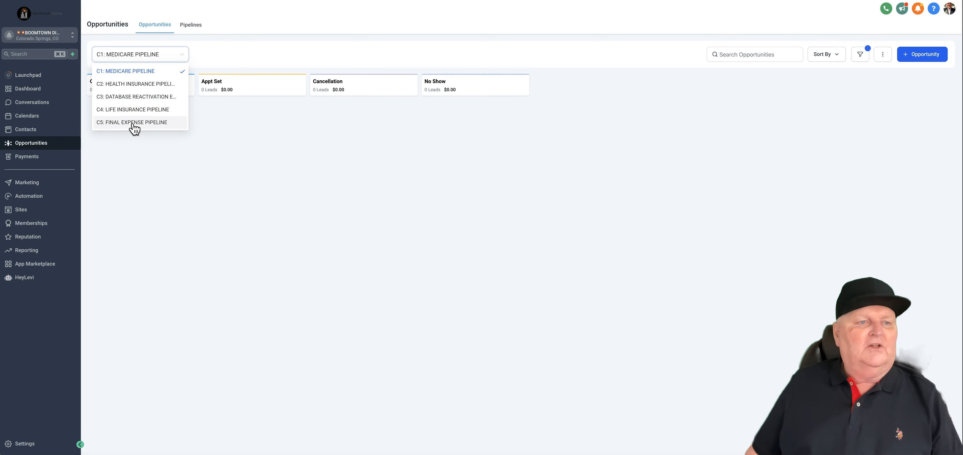
mouse_move(104, 115)
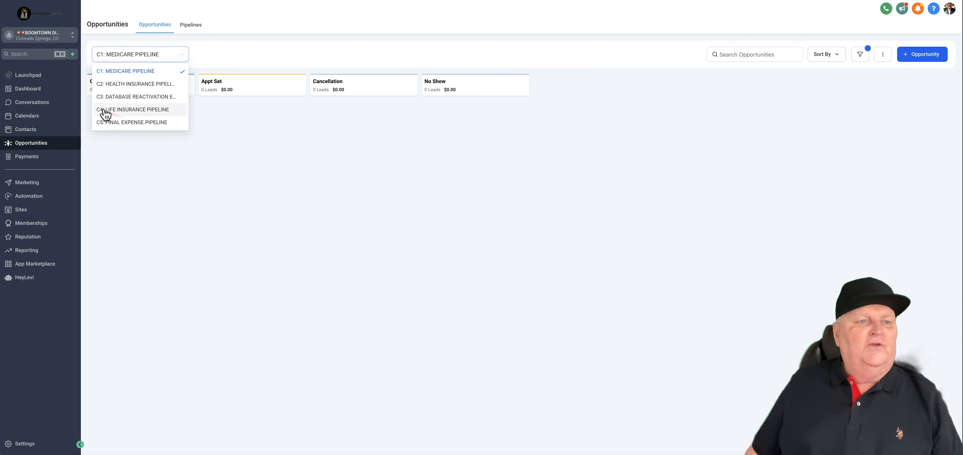
mouse_move(151, 117)
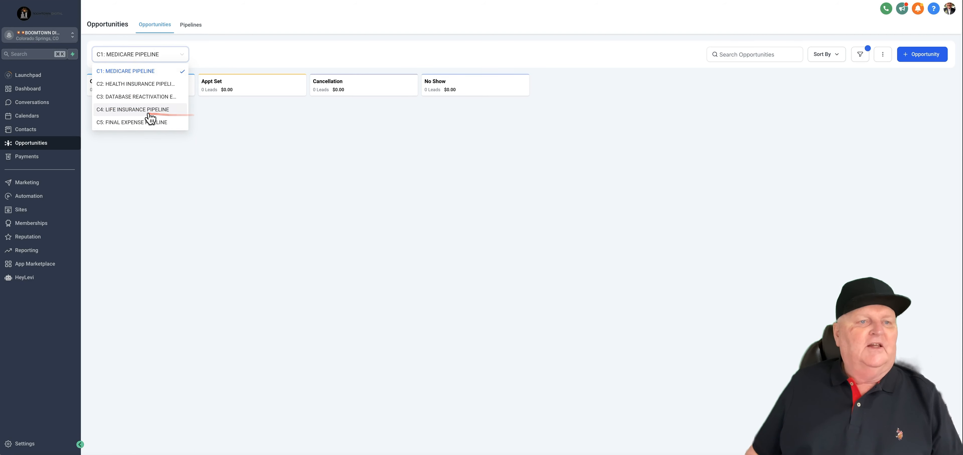
left_click(132, 109)
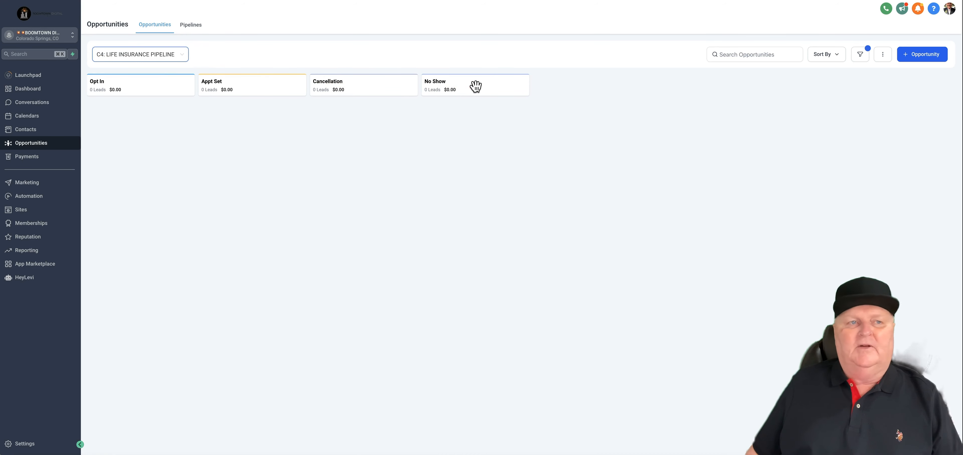
left_click(139, 54)
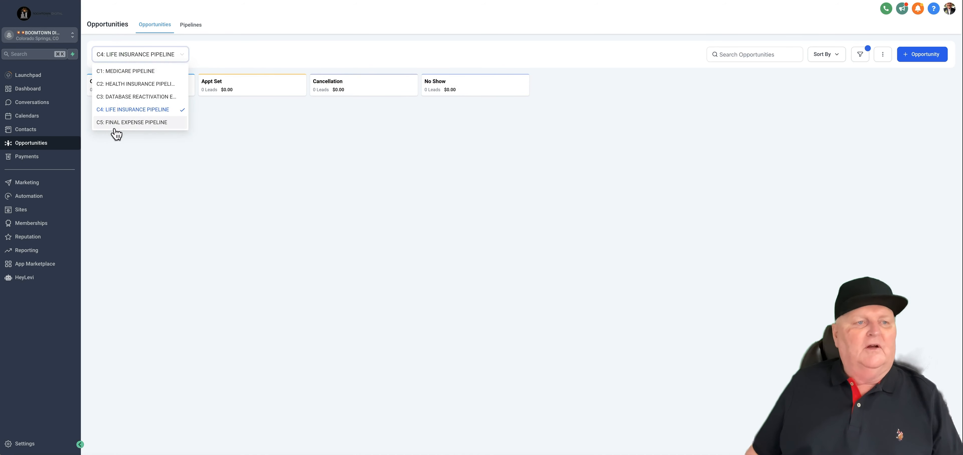
mouse_move(125, 98)
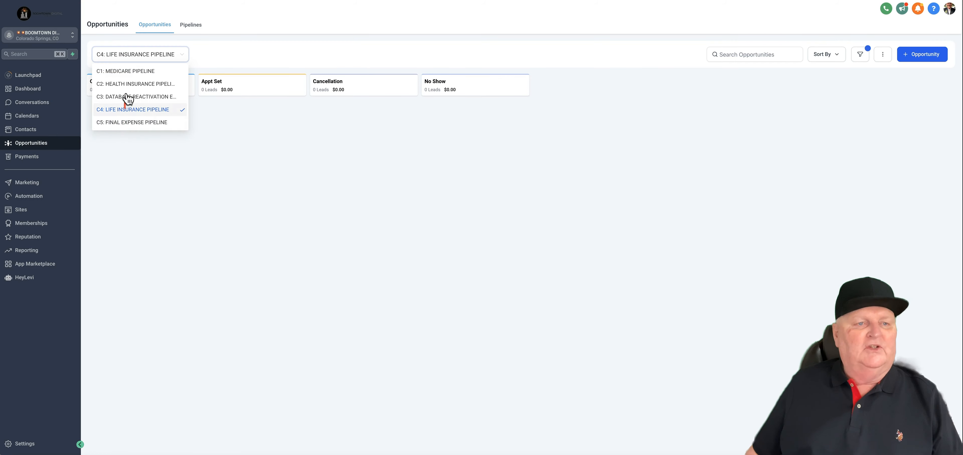
mouse_move(842, 215)
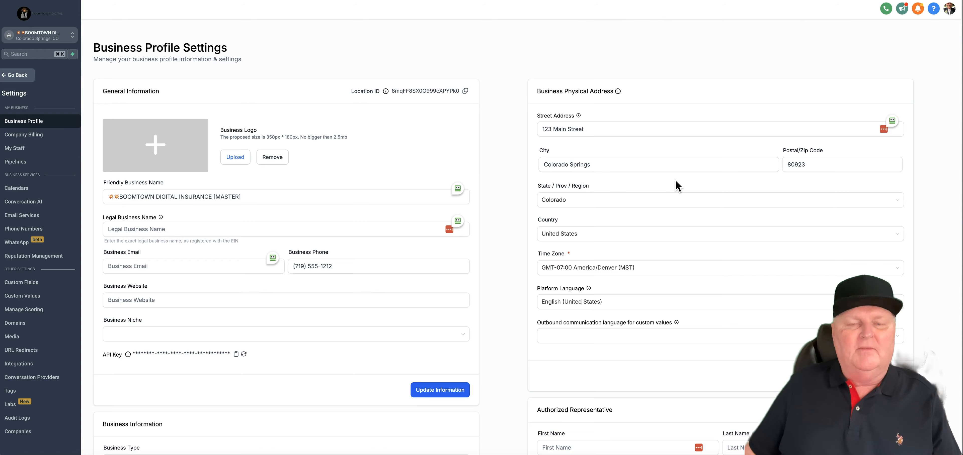
scroll("down", 3)
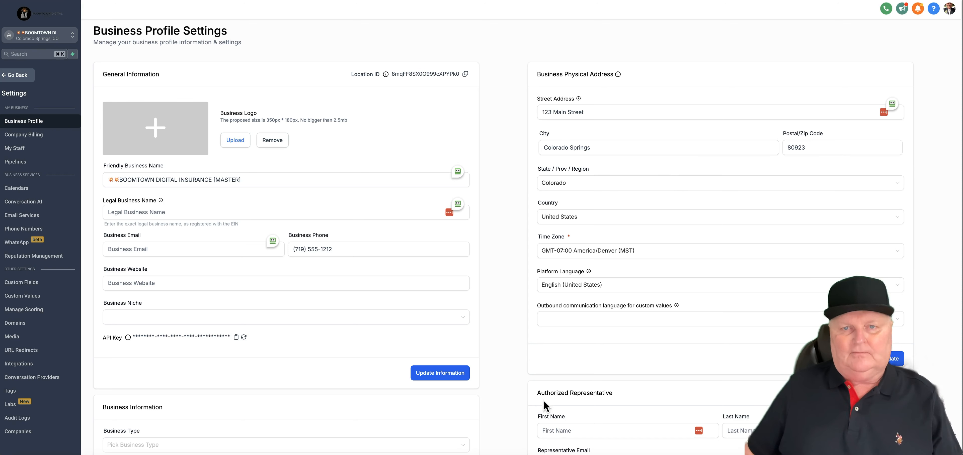
left_click(718, 182)
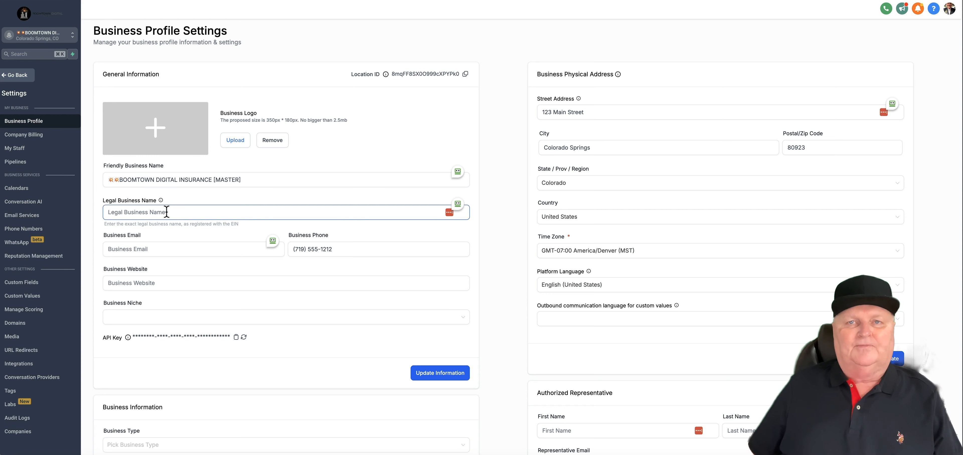
left_click(286, 179)
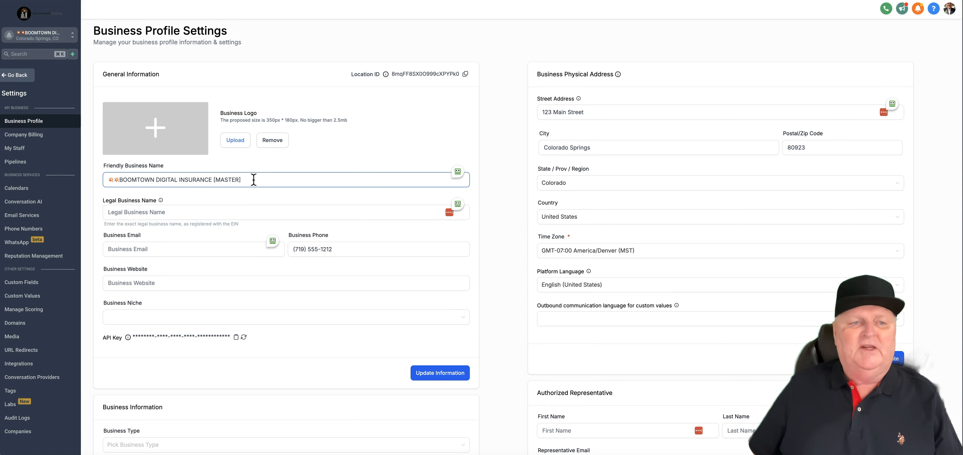
triple_click(172, 179)
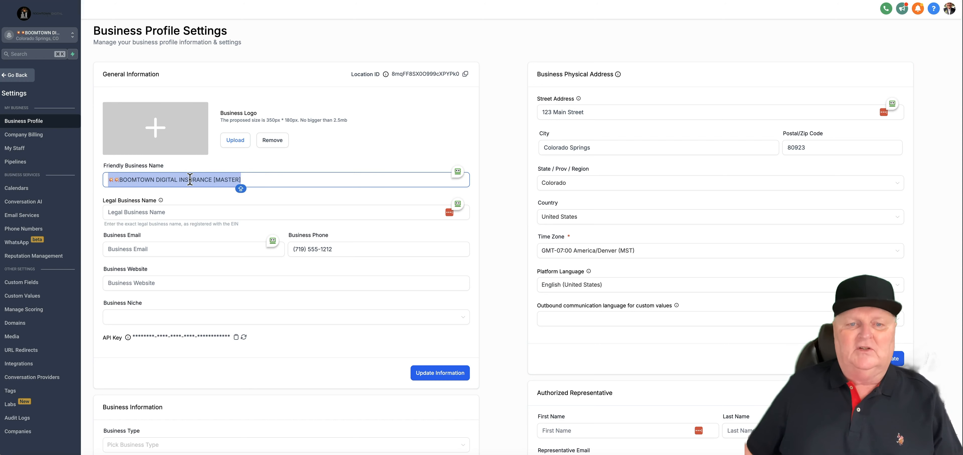
mouse_move(731, 266)
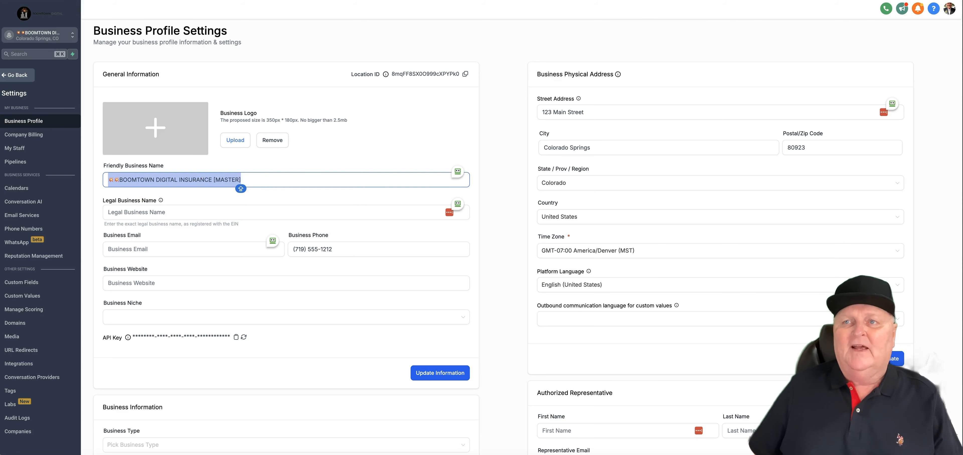
left_click(22, 296)
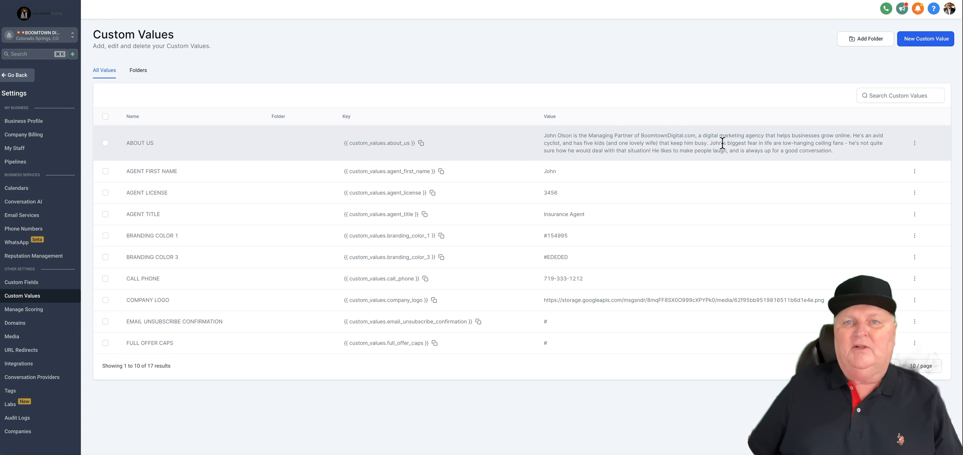
mouse_move(561, 171)
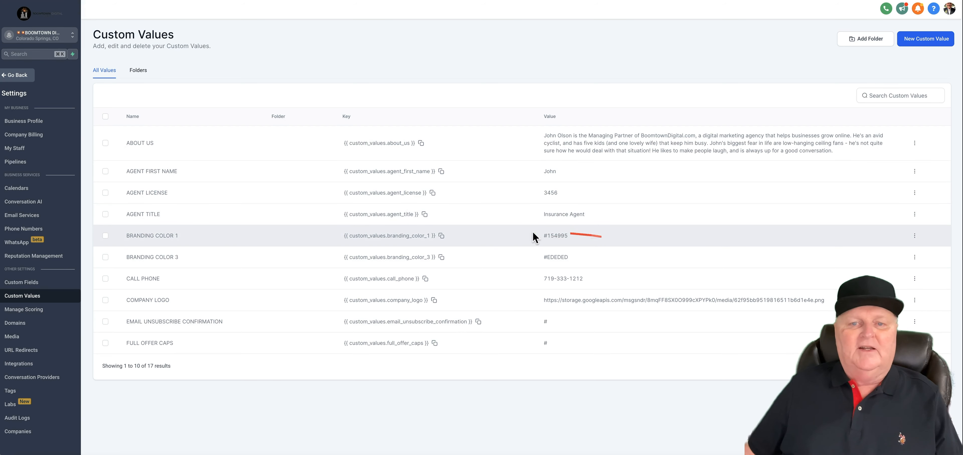
mouse_move(574, 261)
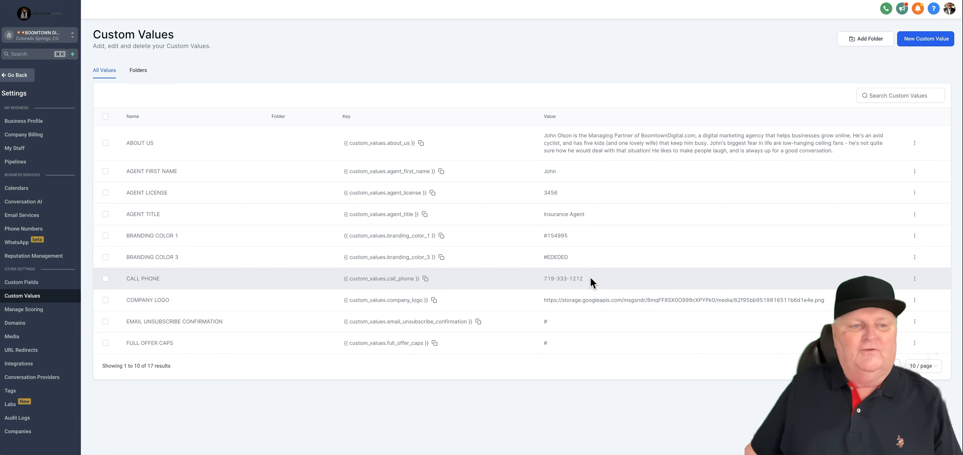
mouse_move(799, 300)
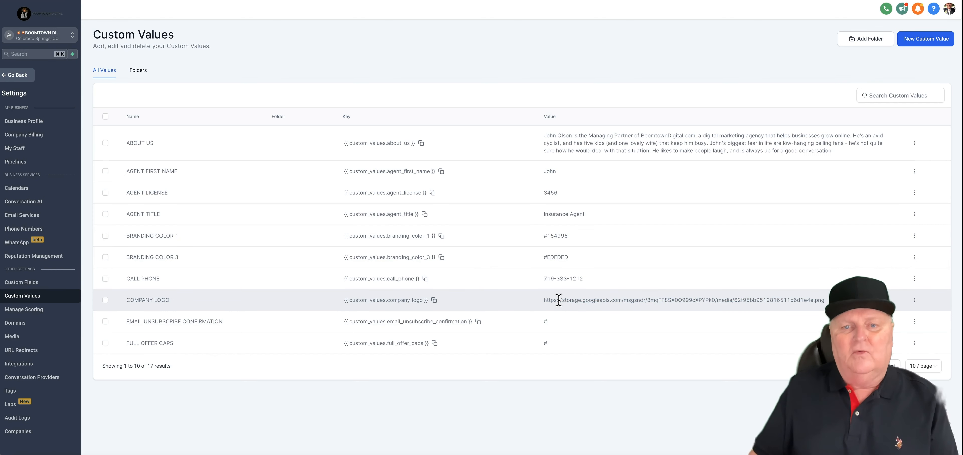
- Page through all 17 custom values and confirm AGENT FIRST NAME as John via Edit Custom Value
left_click(897, 366)
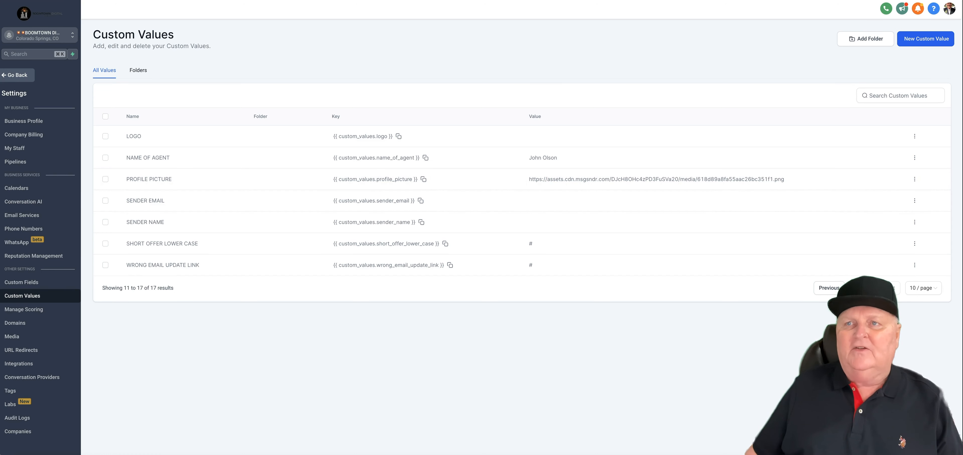
left_click(828, 288)
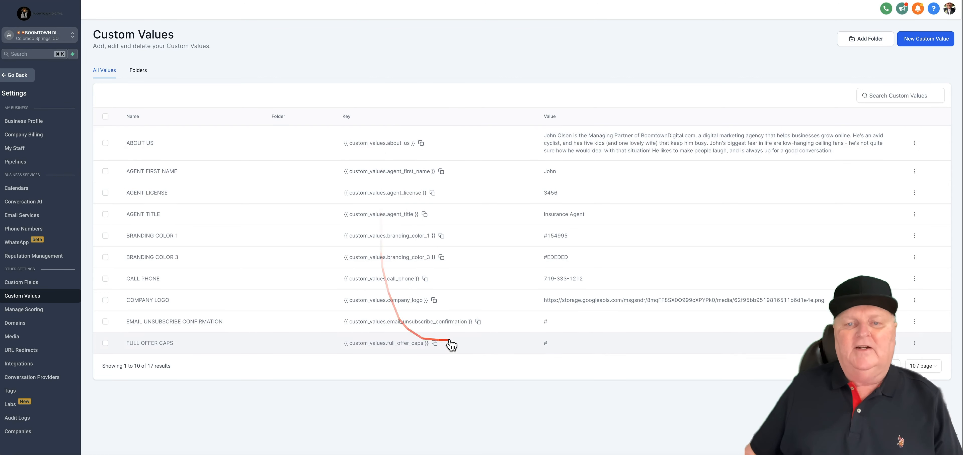
left_click(914, 171)
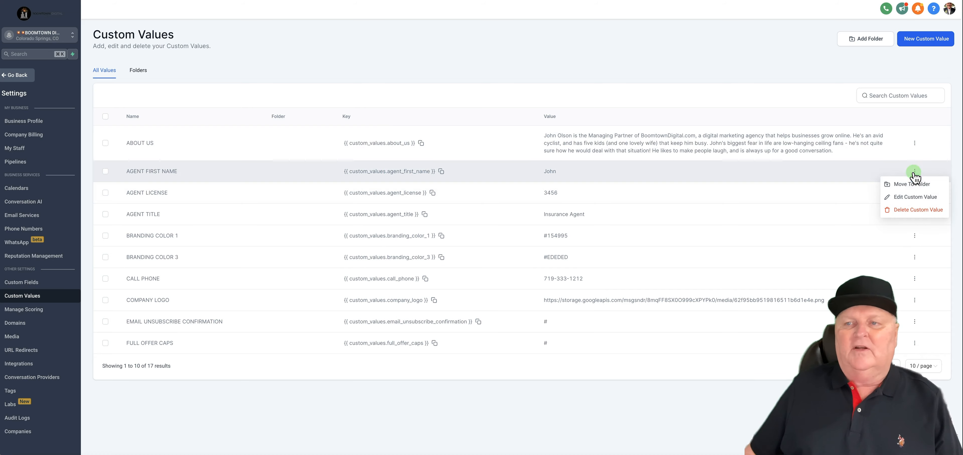
left_click(914, 197)
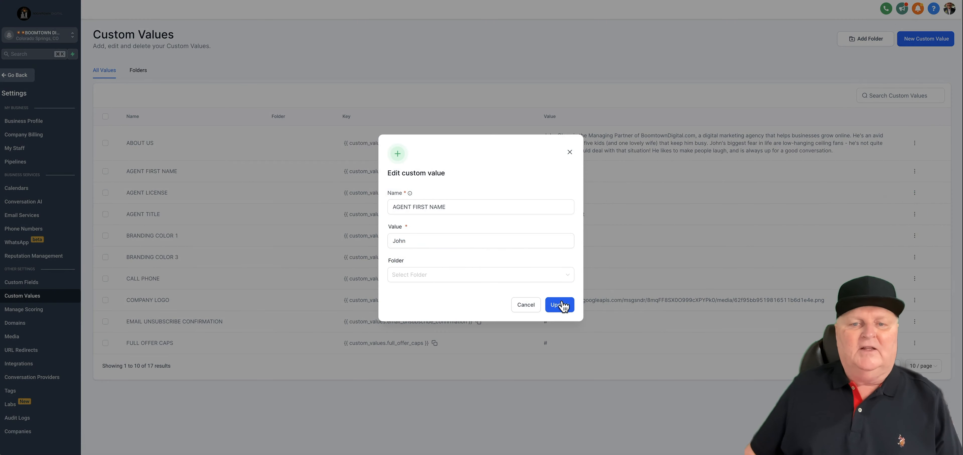
mouse_move(569, 156)
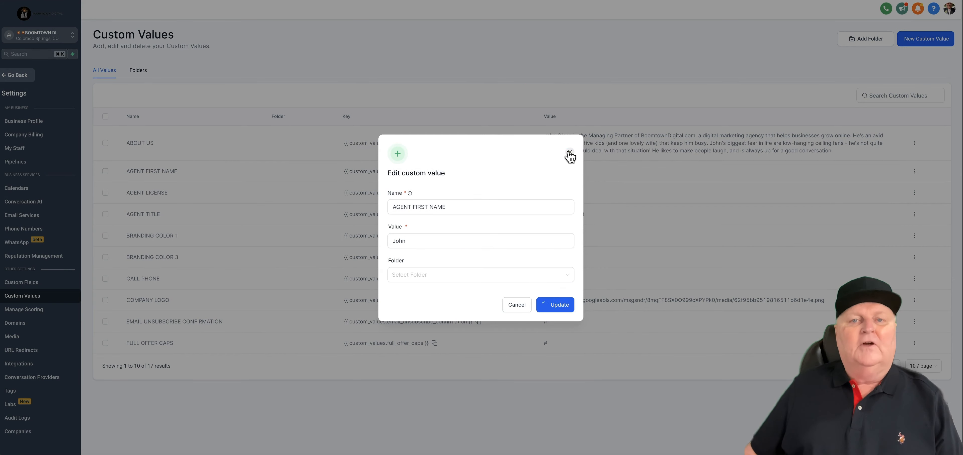
left_click(555, 305)
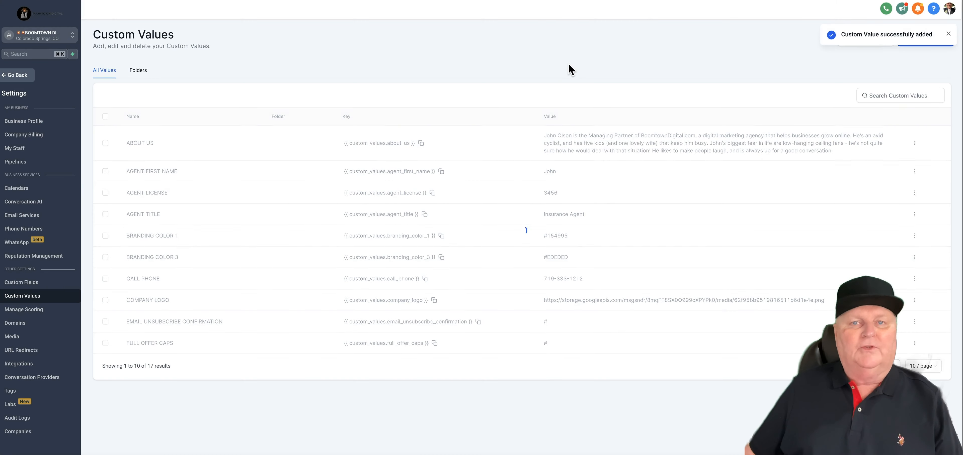